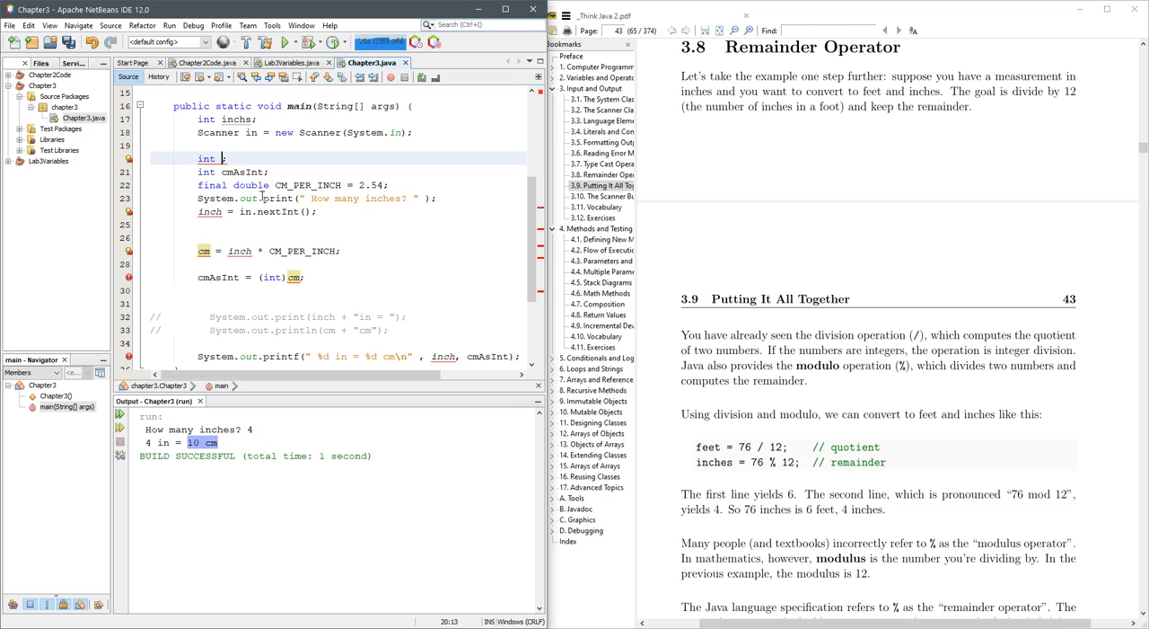
Rename the variables to inches and totalInches in place of the centimetre ones.
{"action": "type", "text": "inches"}
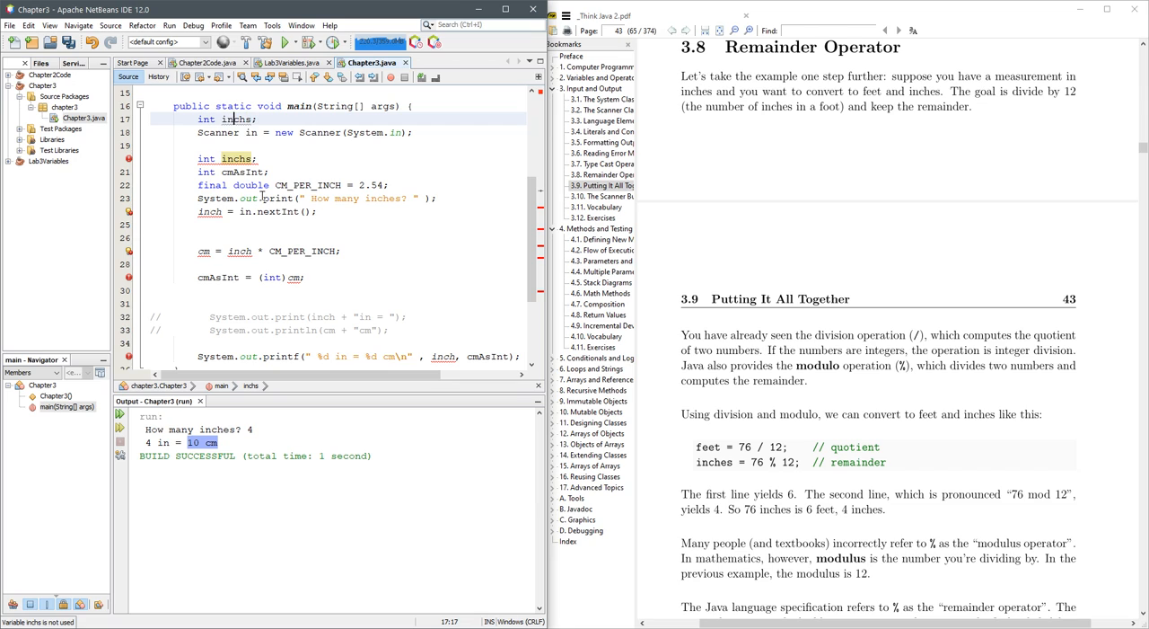
{"action": "type", "text": "totalI"}
{"action": "left_click", "coordinate": [234, 172]}
{"action": "type", "text": "fee"}
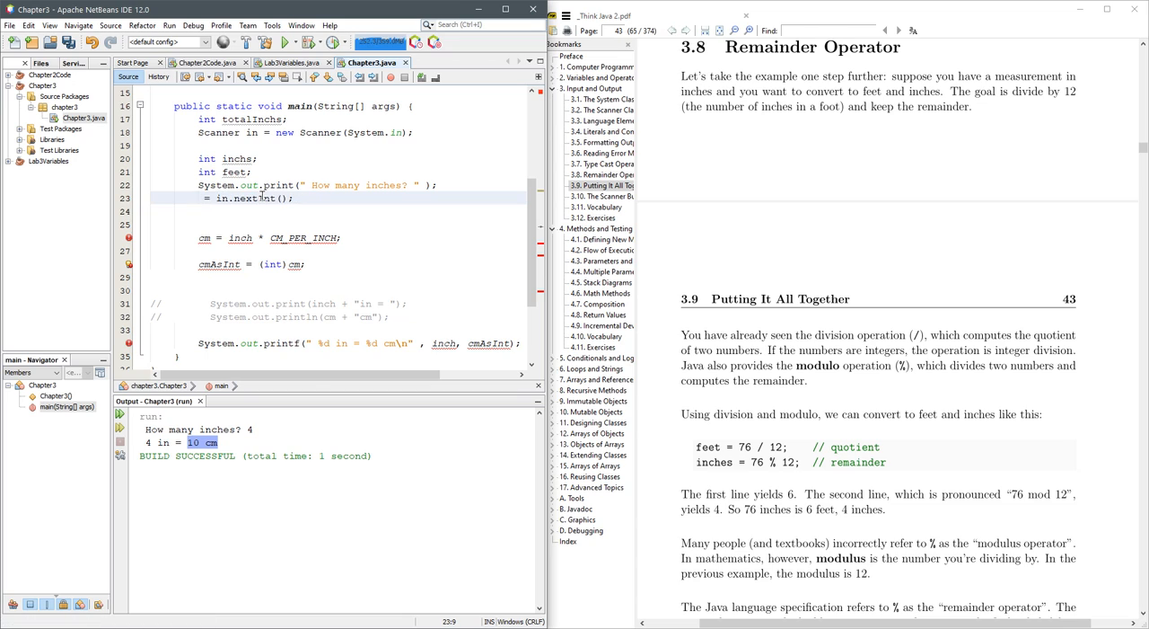
{"action": "type", "text": "totalInches"}
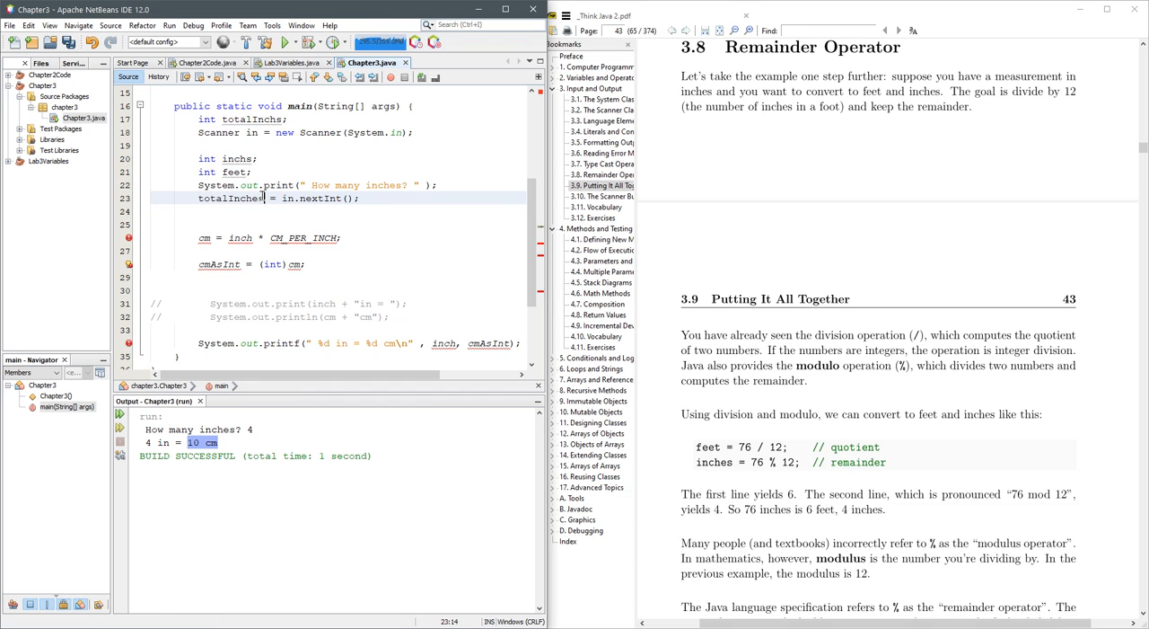
Delete the cm conversion lines and commented prints, and fix the totalInchs typo.
{"action": "double_click", "coordinate": [230, 197]}
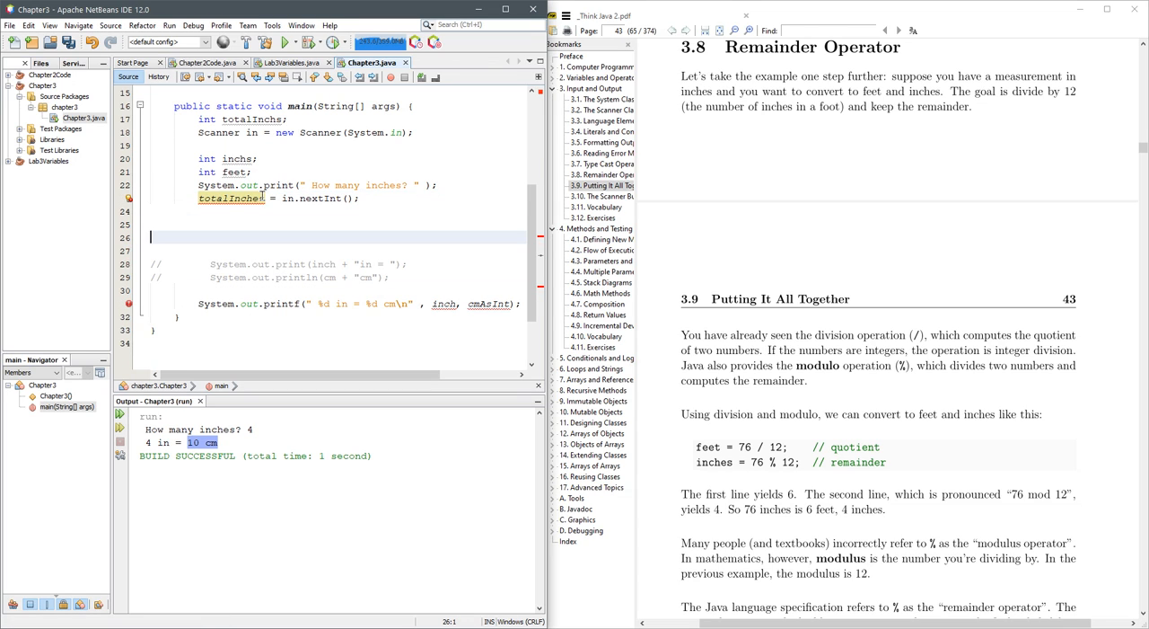
{"action": "left_click_drag", "start_coordinate": [153, 236], "coordinate": [153, 290]}
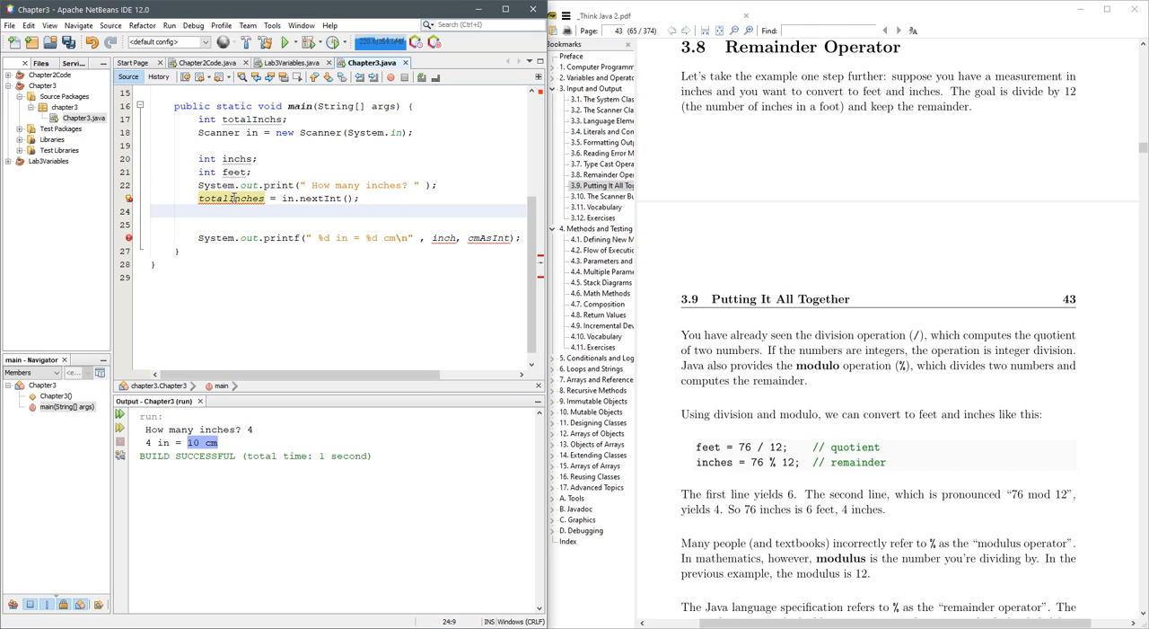
{"action": "mouse_move", "coordinate": [230, 198]}
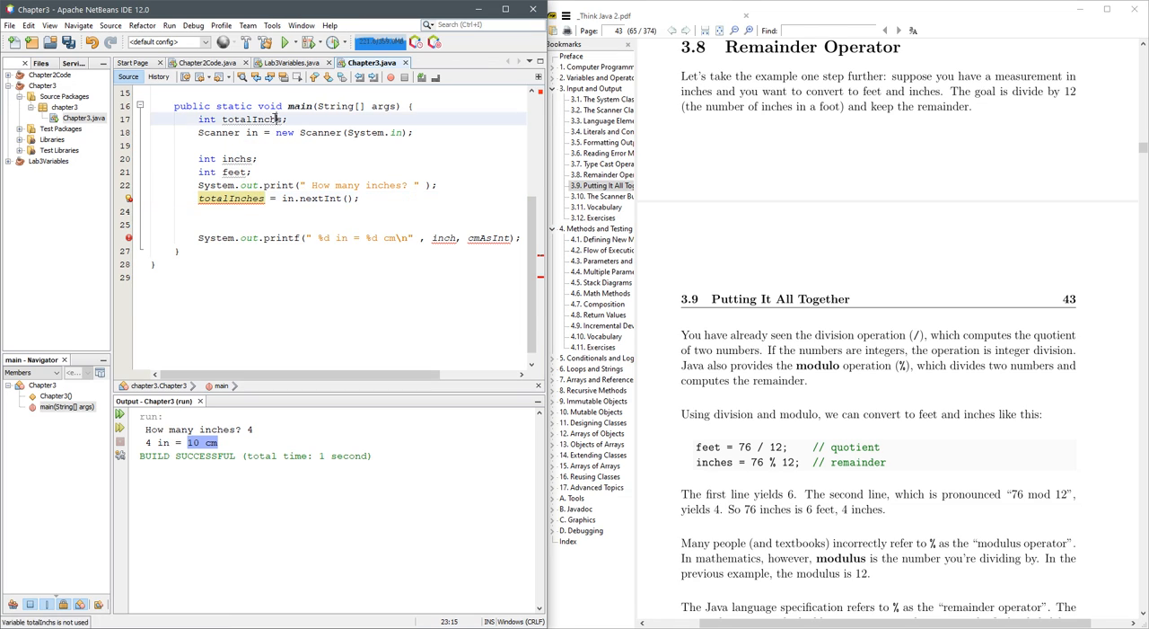
{"action": "double_click", "coordinate": [247, 120]}
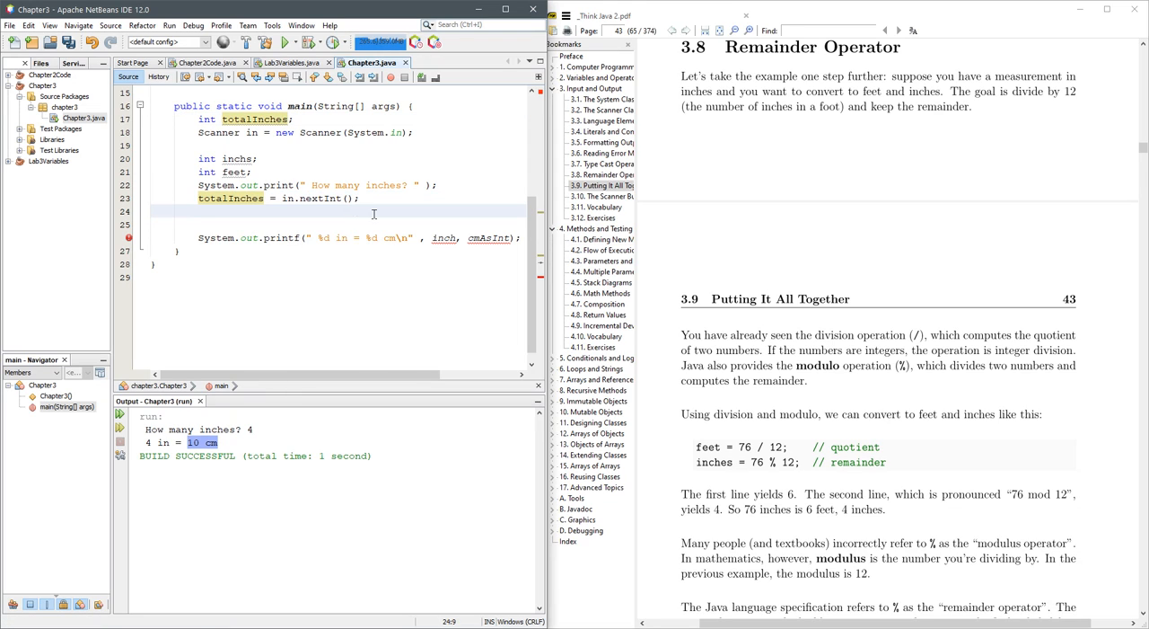
{"action": "scroll", "scroll_direction": "down", "scroll_amount": 3}
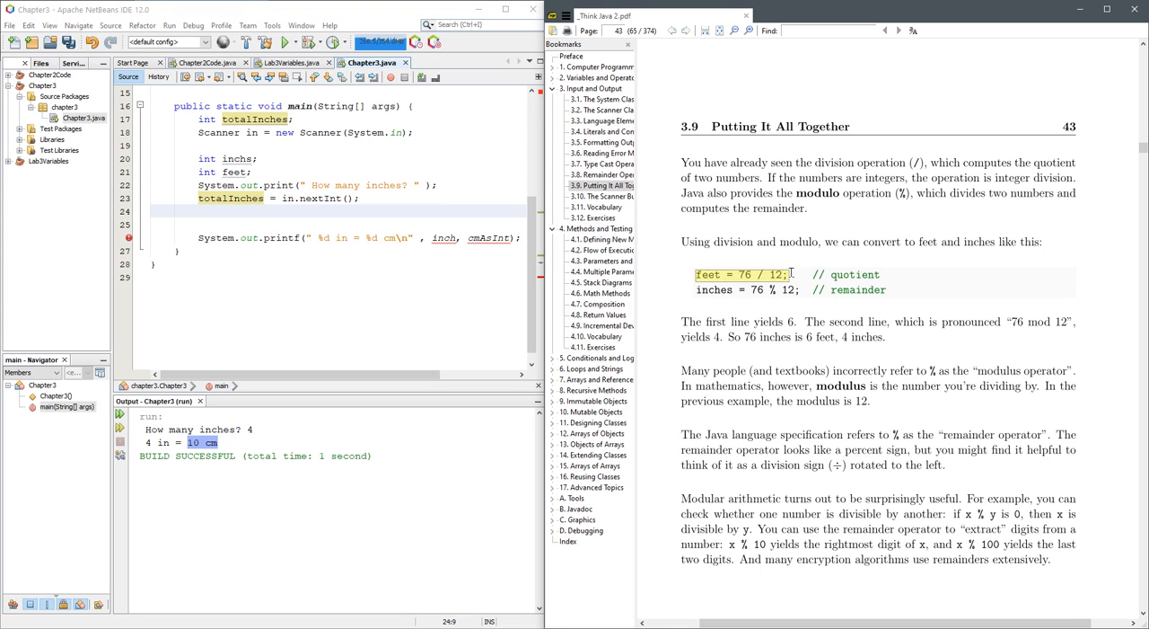
Add the statement feet = totalInches/12; on line 24.
{"action": "double_click", "coordinate": [444, 237]}
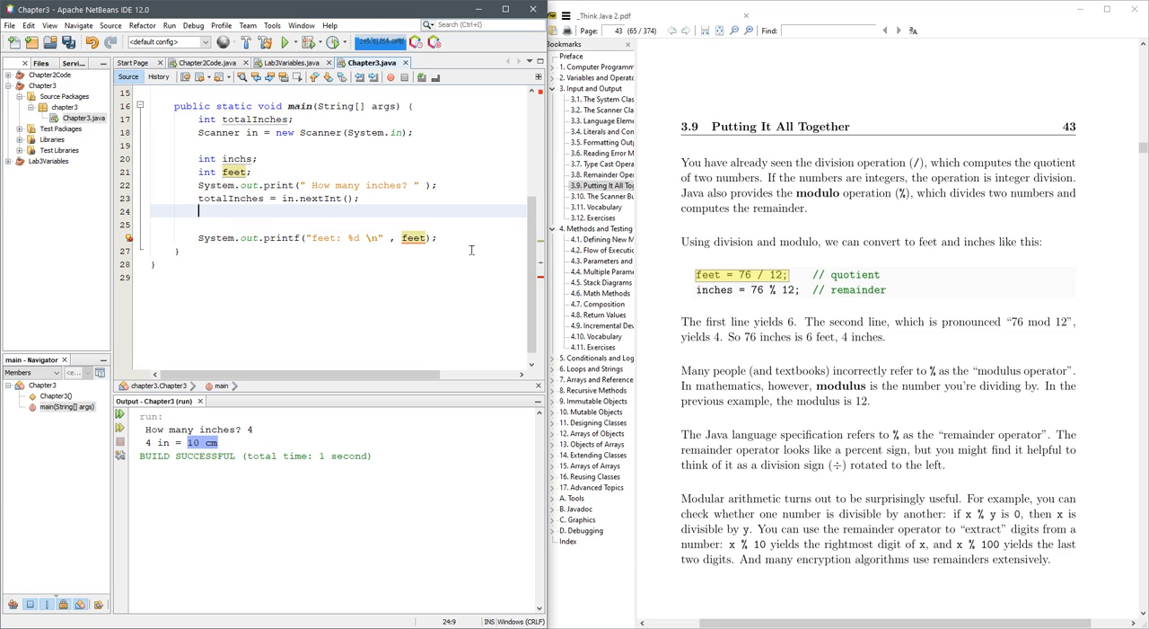
{"action": "type", "text": "feet ="}
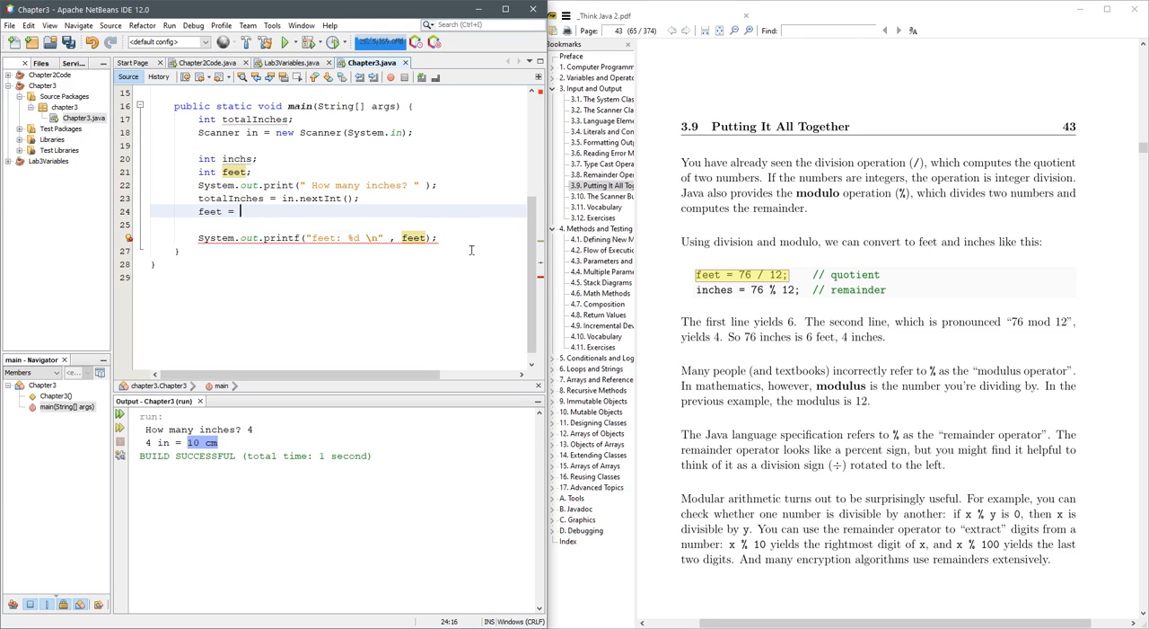
{"action": "type", "text": "total"}
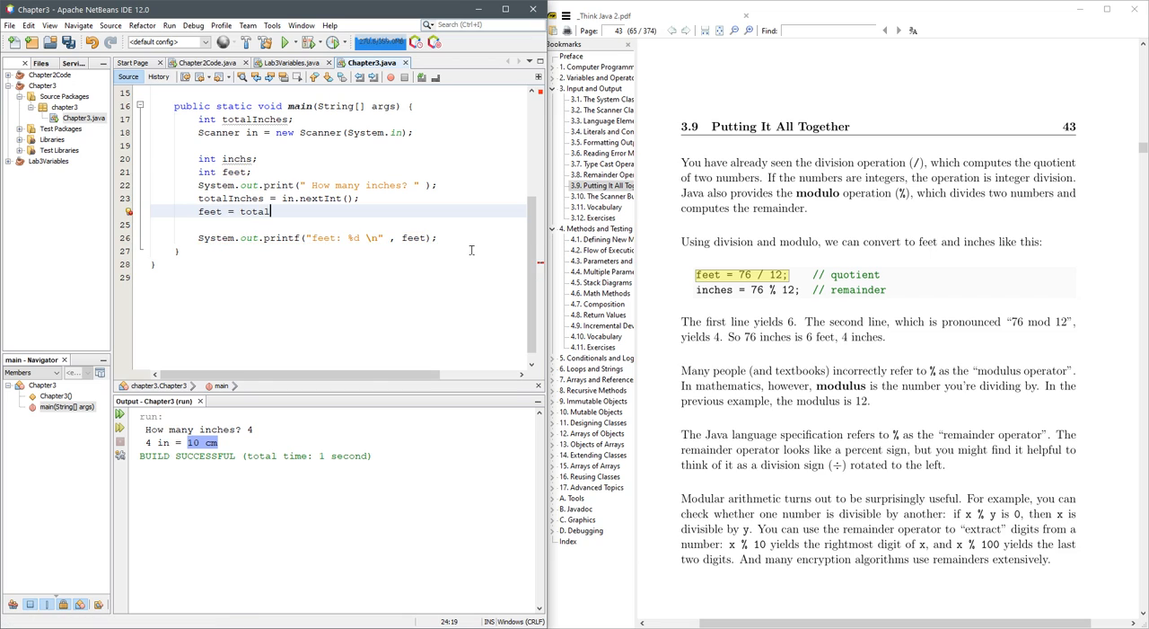
{"action": "type", "text": "Inches/12;"}
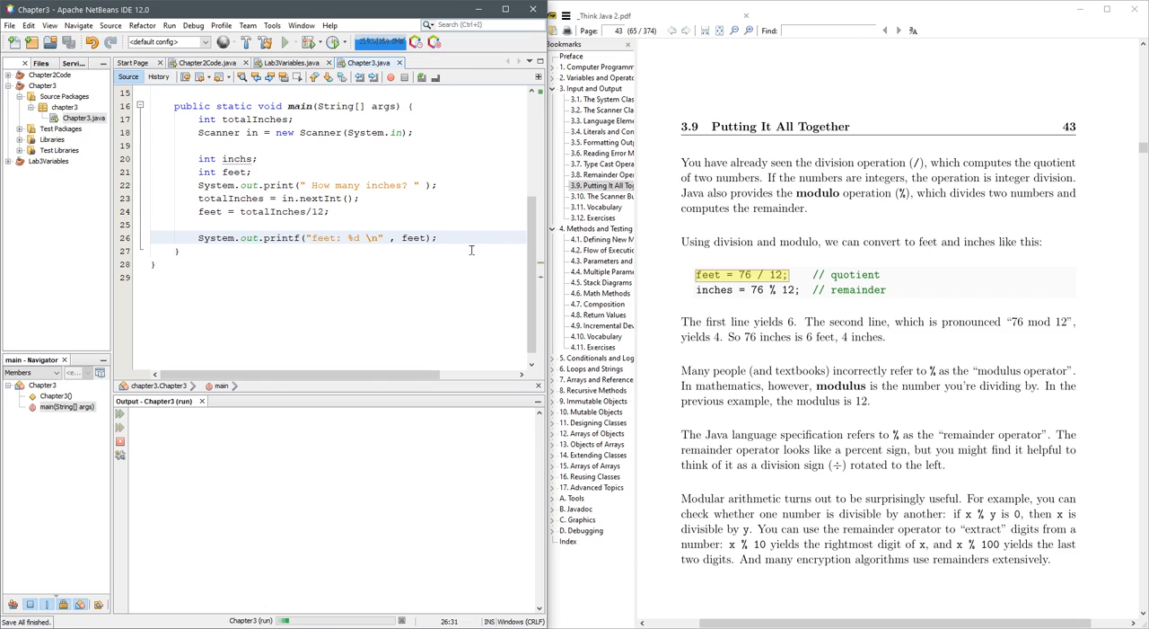
Run with 15 inches, getting feet: 1, then change the divisor to 12.0.
{"action": "left_click", "coordinate": [285, 42]}
{"action": "type", "text": "15"}
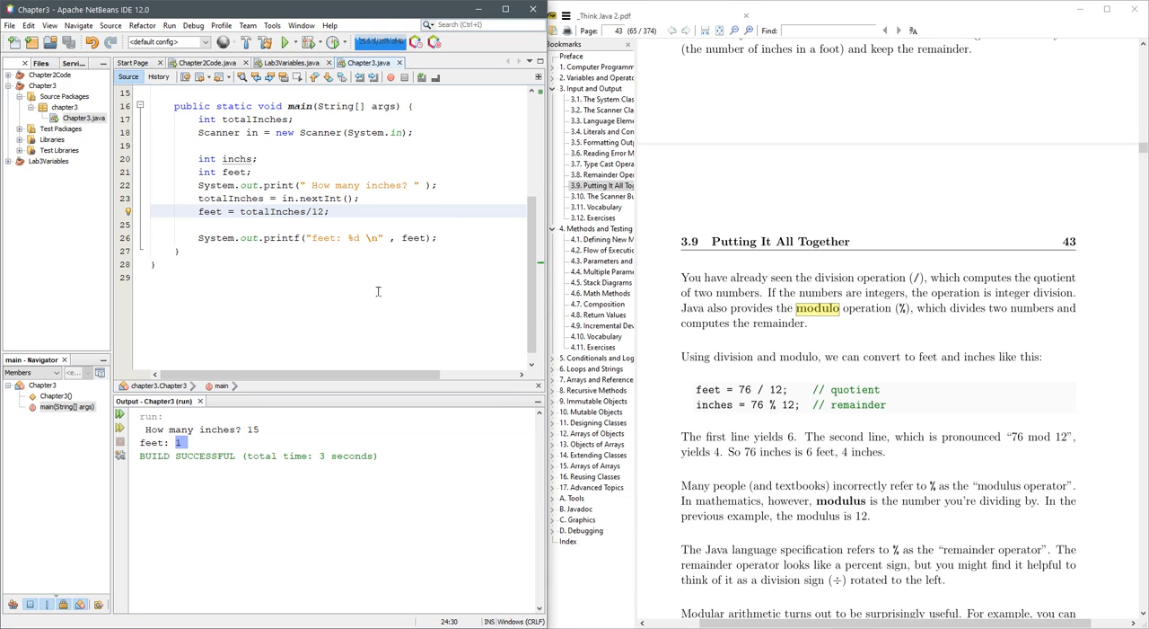
{"action": "type", "text": ".0"}
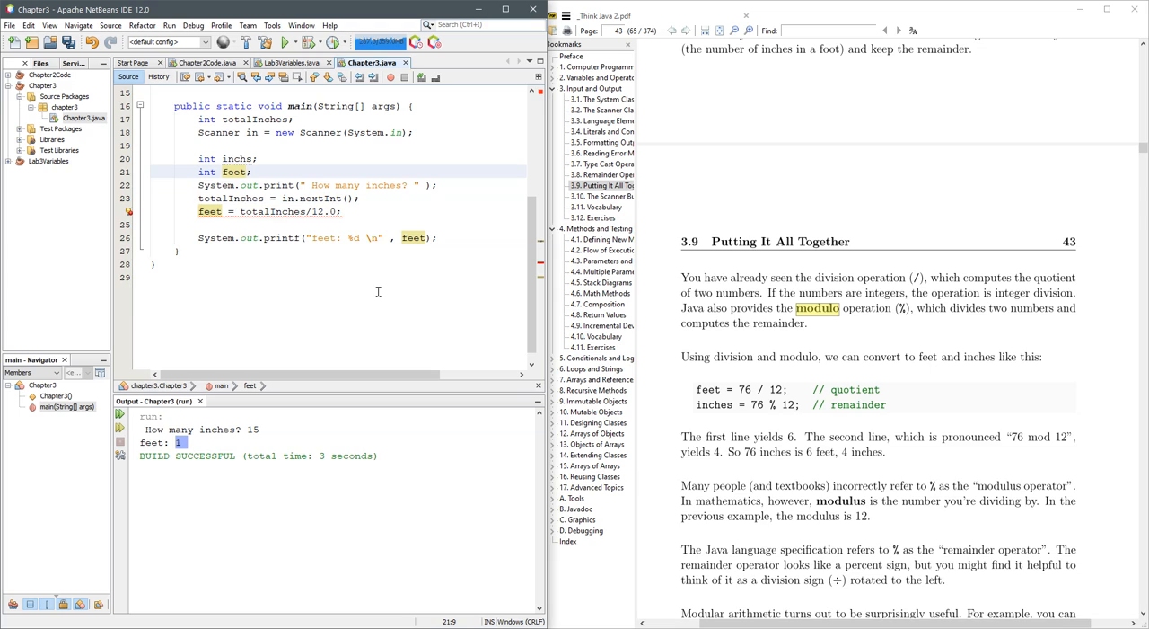
Make feet a double printed with %f, test 15 (1.250000), then revert to integer feet.
{"action": "type", "text": "double feet;"}
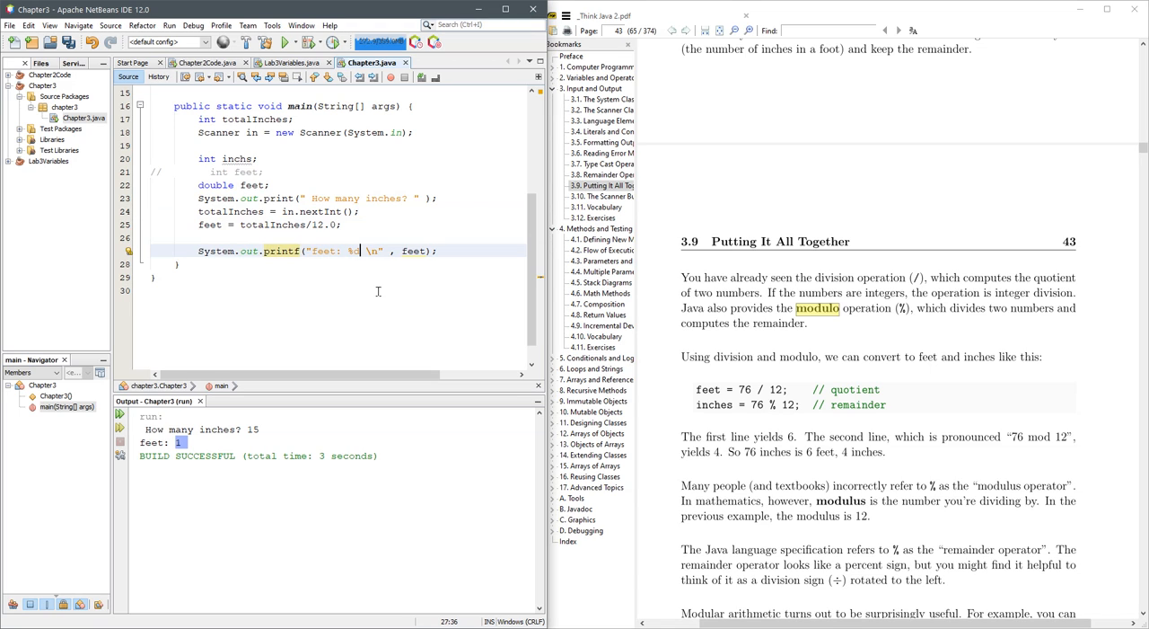
{"action": "type", "text": "f"}
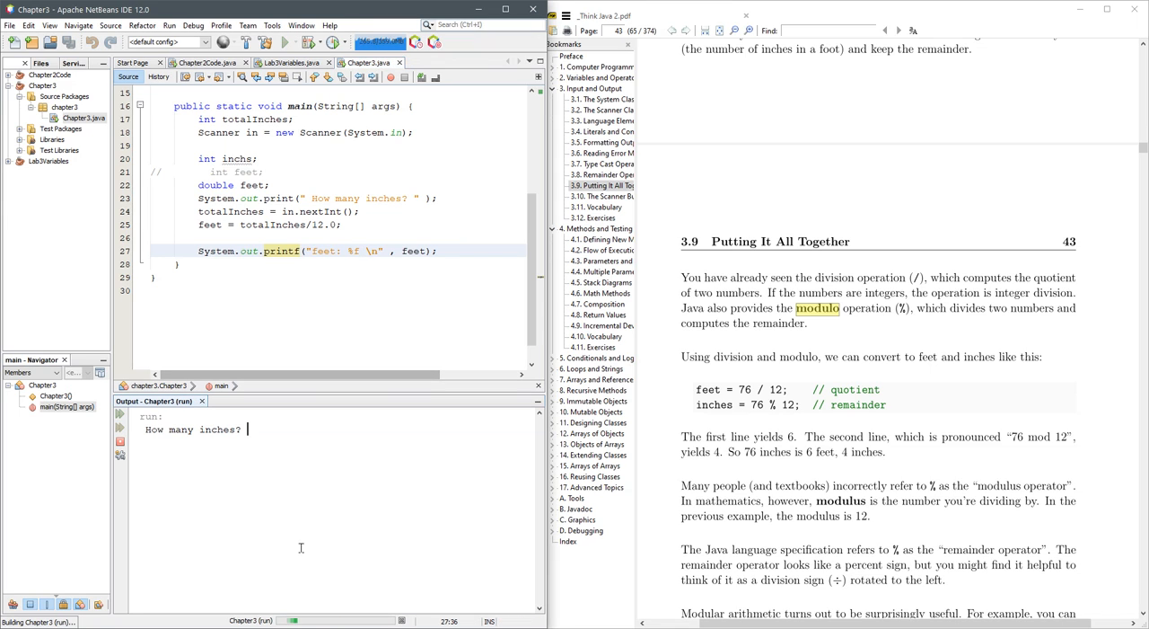
{"action": "type", "text": "15"}
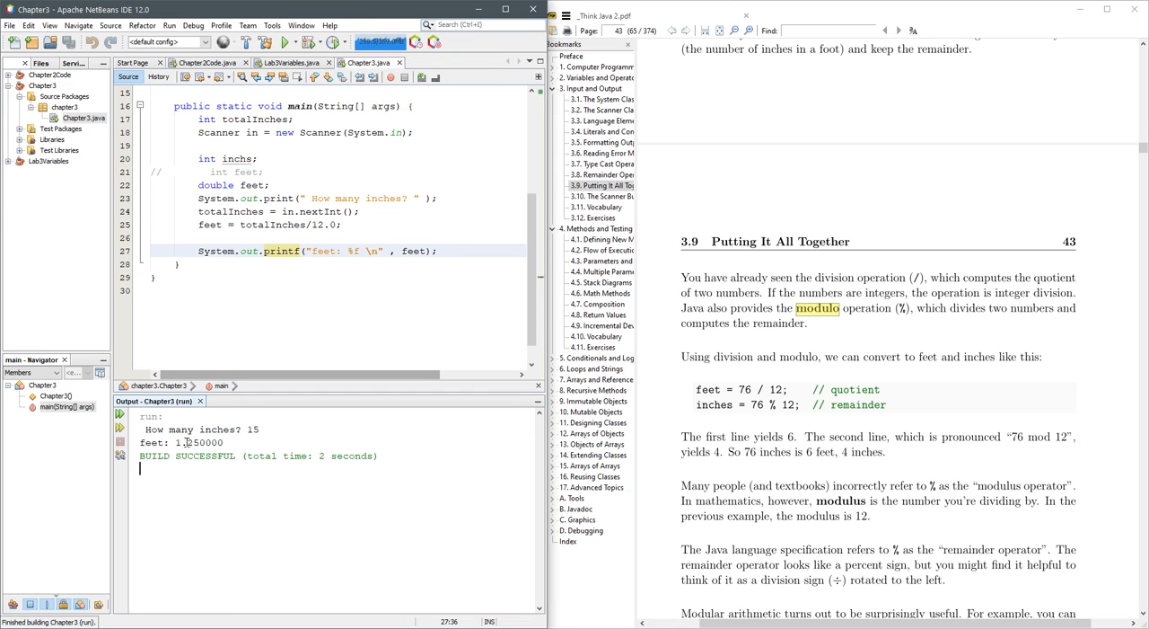
{"action": "double_click", "coordinate": [199, 442]}
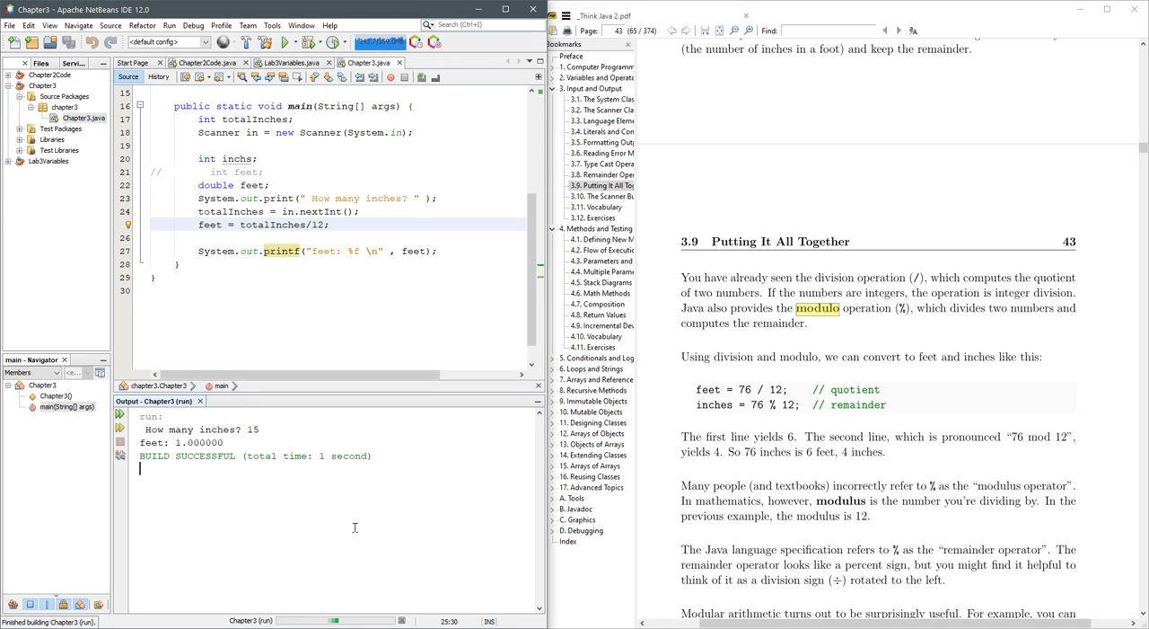
{"action": "double_click", "coordinate": [201, 442]}
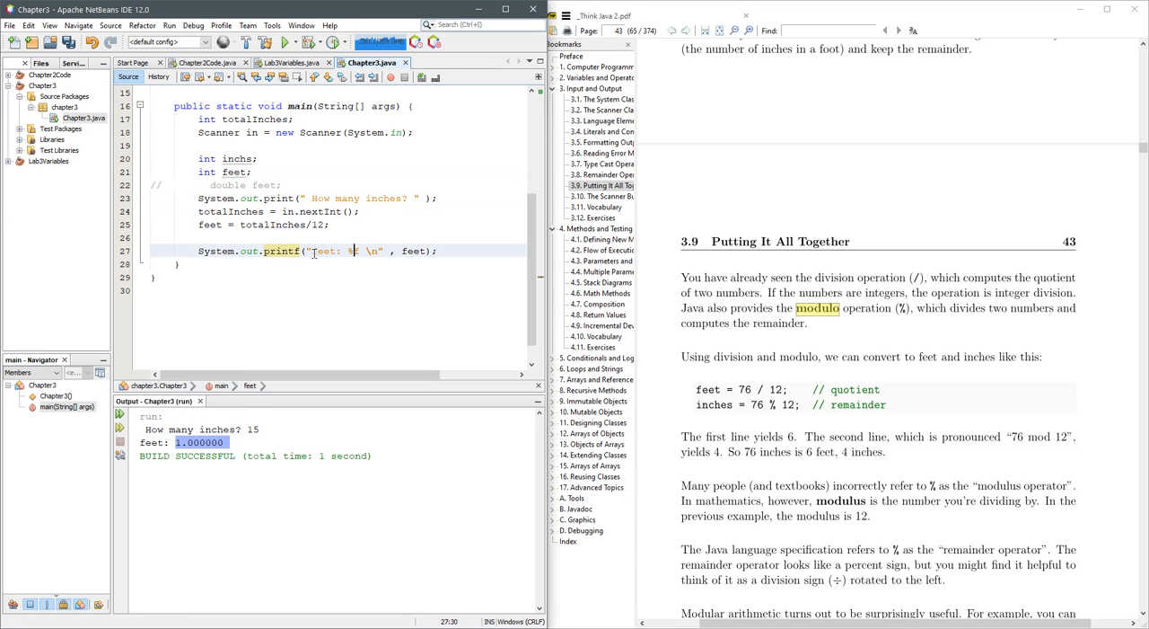
{"action": "type", "text": "d"}
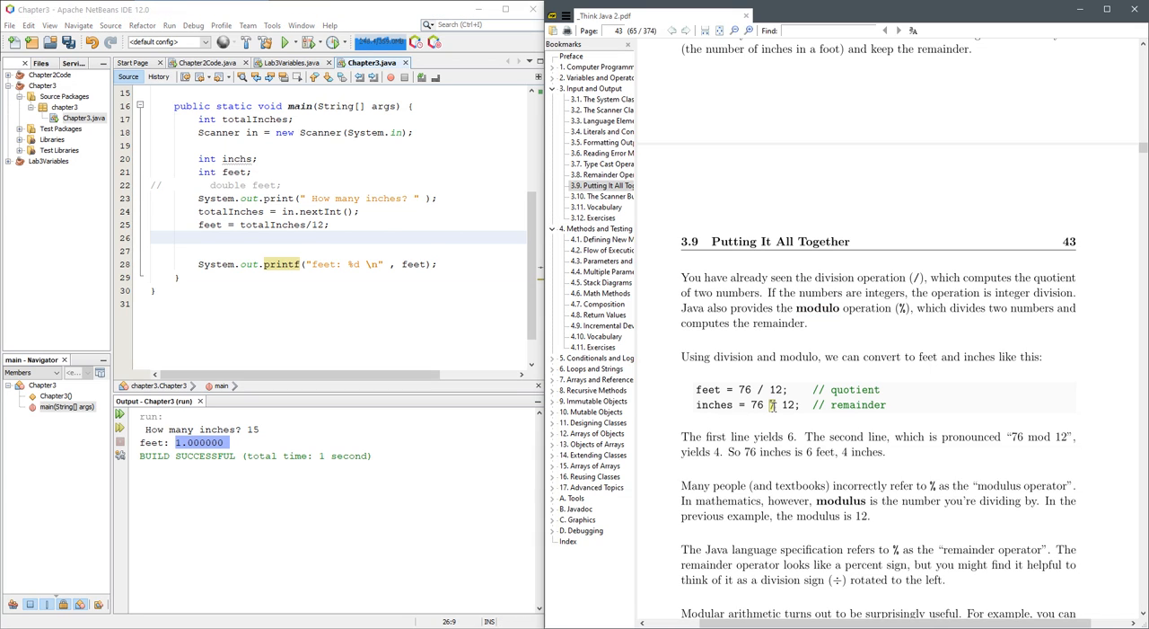
{"action": "mouse_move", "coordinate": [382, 336]}
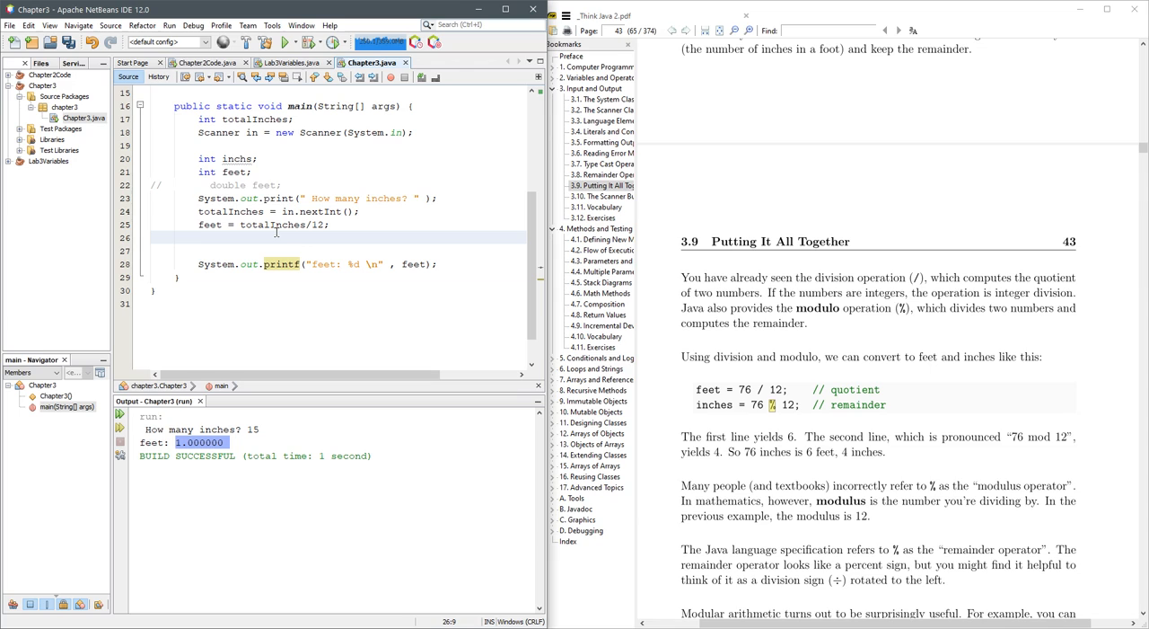
Add inchs = totalInches % 12; and pass inchs to the printf call.
{"action": "type", "text": "inches = to"}
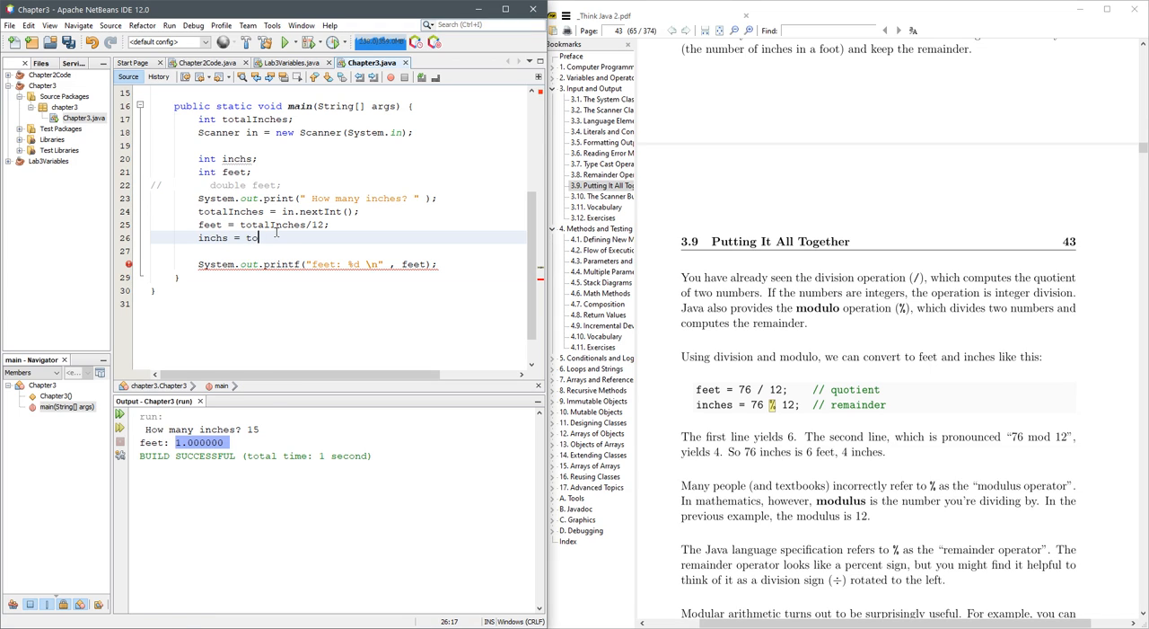
{"action": "type", "text": "talInches"}
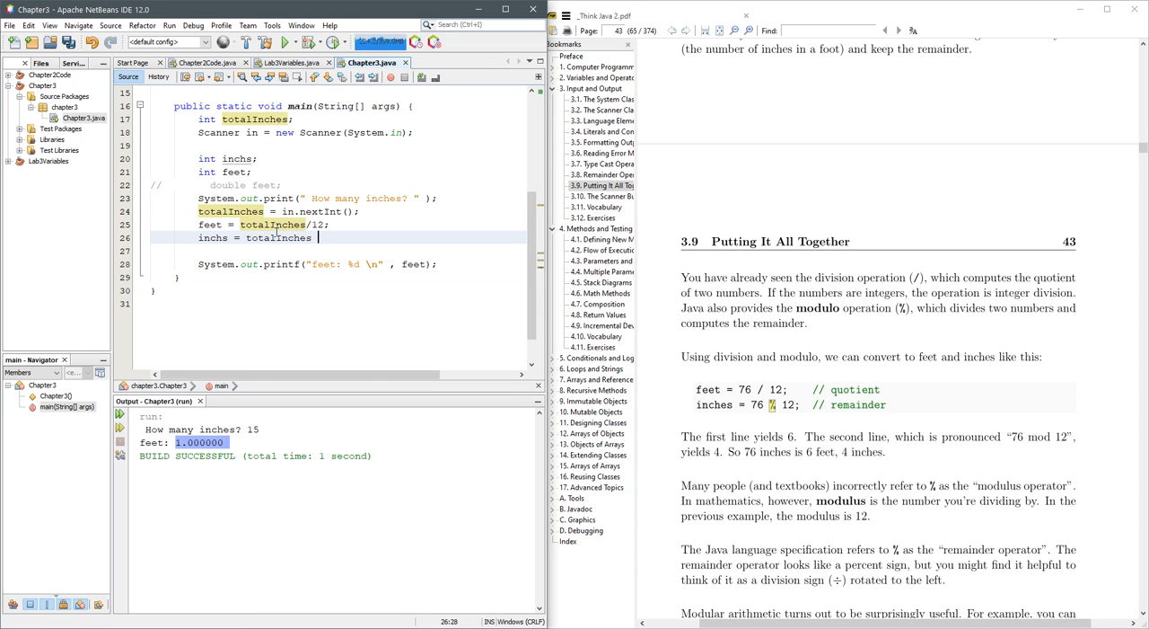
{"action": "type", "text": "% 12;"}
{"action": "left_click", "coordinate": [363, 264]}
{"action": "type", "text": ", inchs"}
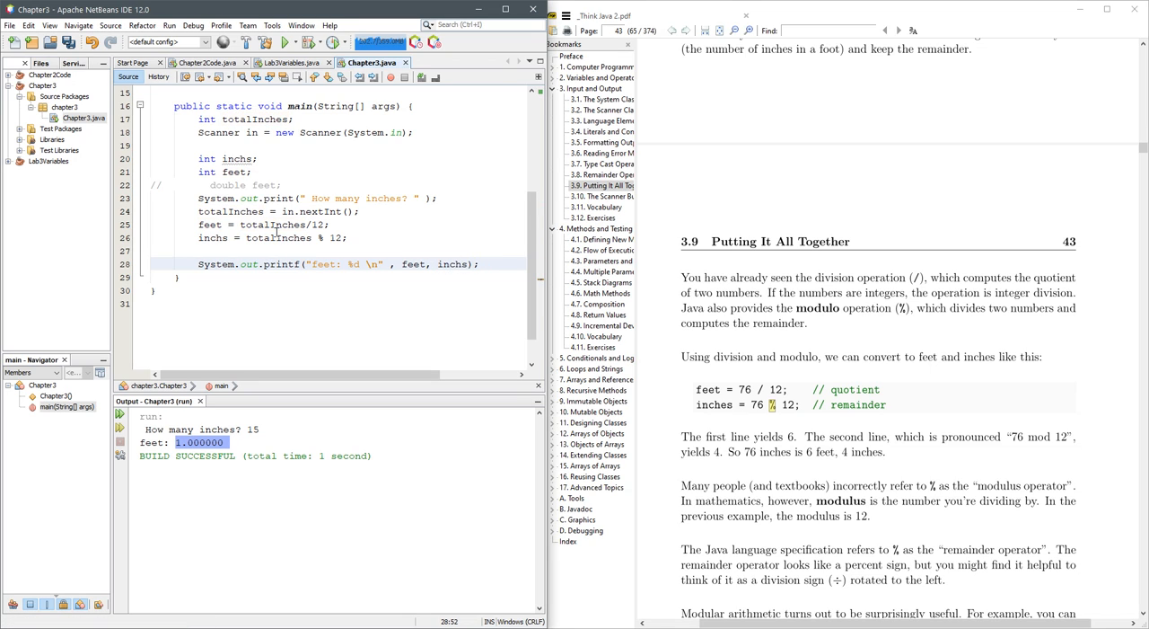
Rewrite the printf format to show feet and inches, and test with 15.
{"action": "double_click", "coordinate": [280, 263]}
{"action": "type", "text": "'%d''"}
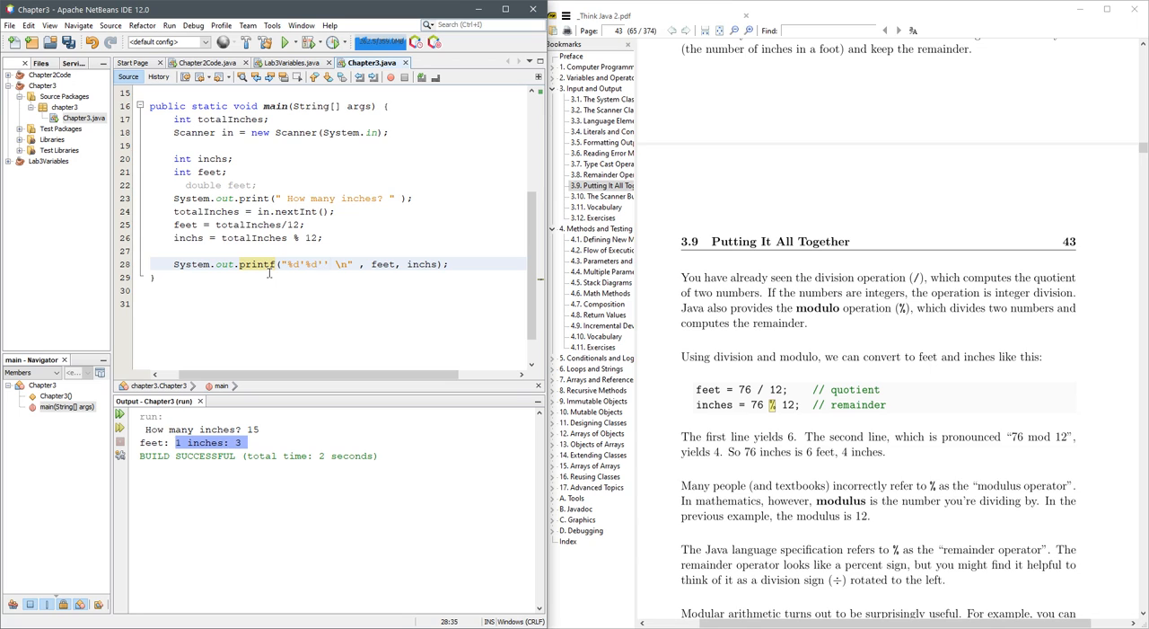
{"action": "left_click", "coordinate": [284, 43]}
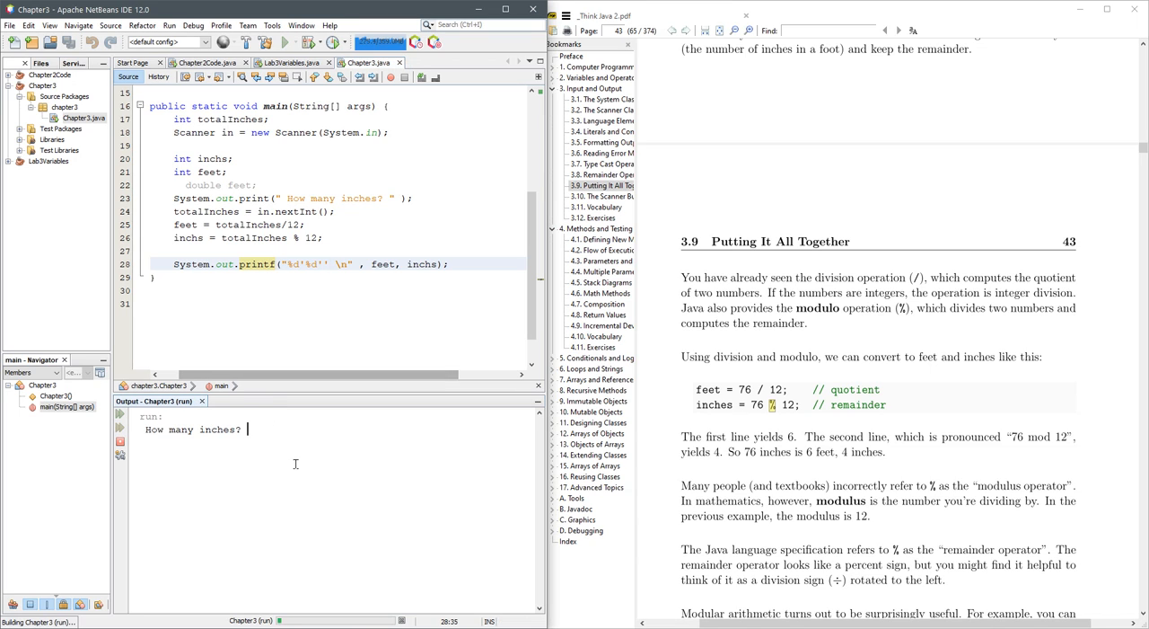
{"action": "type", "text": "15"}
{"action": "left_click", "coordinate": [330, 263]}
{"action": "type", "text": "\\\""}
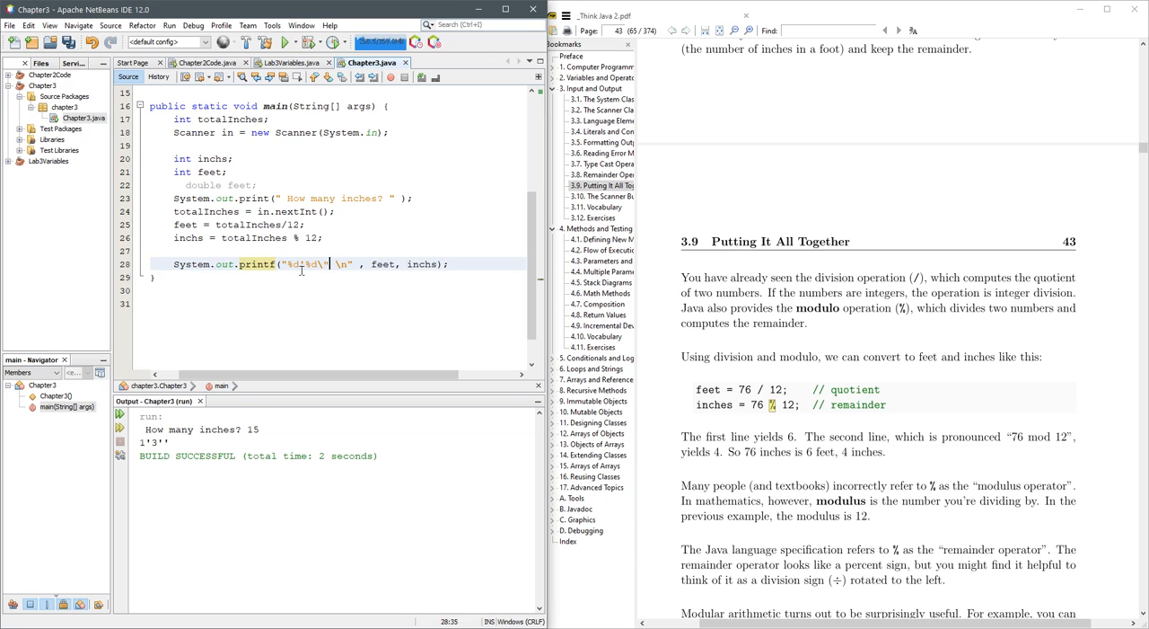
Escape the inch mark as \" and rerun with 73, printing 6'1".
{"action": "left_click", "coordinate": [285, 42]}
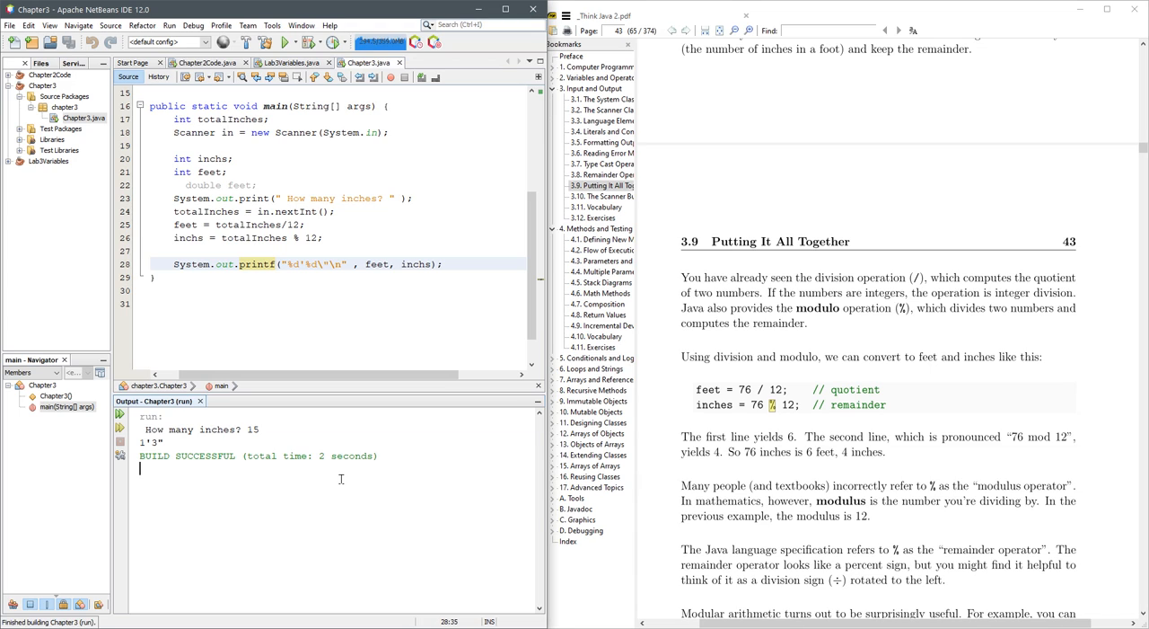
{"action": "left_click", "coordinate": [286, 42]}
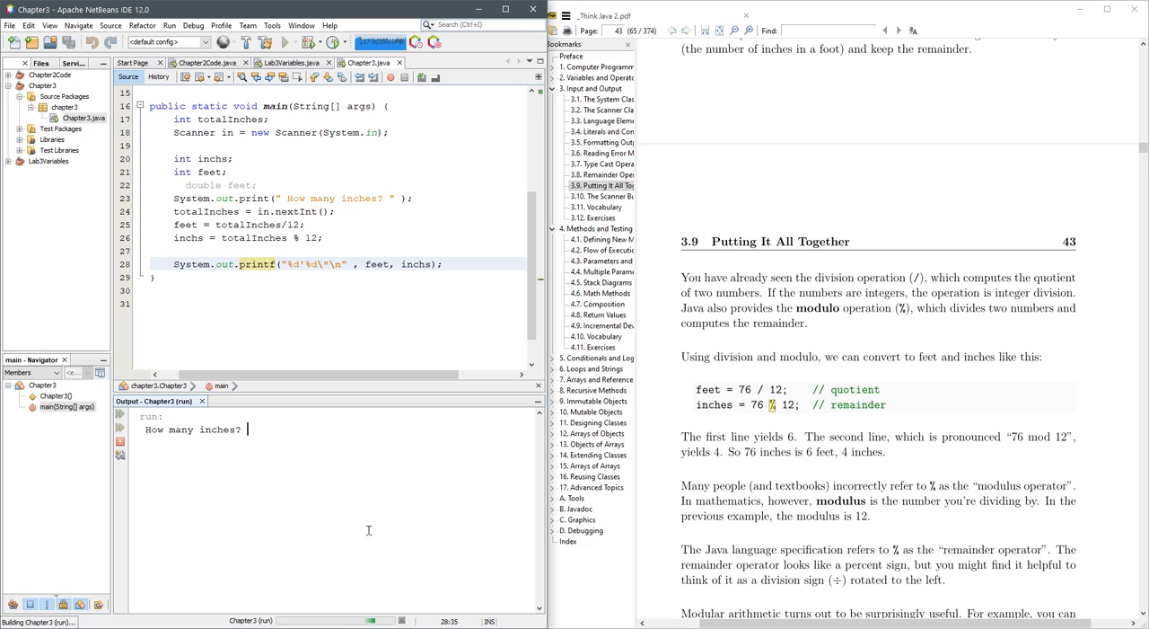
{"action": "mouse_move", "coordinate": [366, 522]}
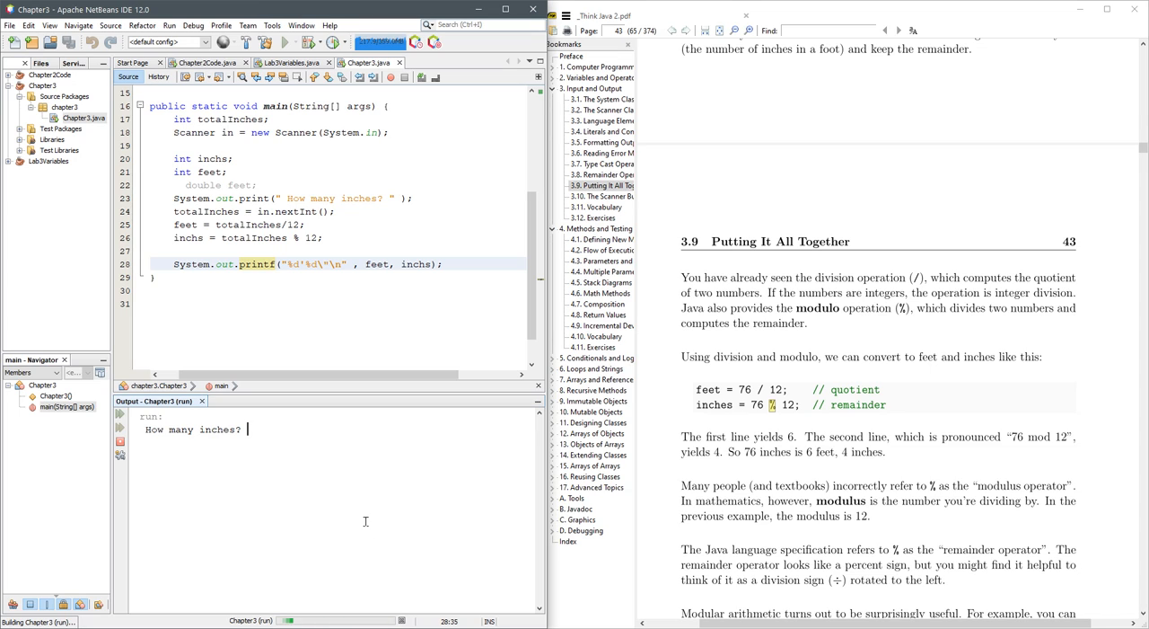
{"action": "type", "text": "73"}
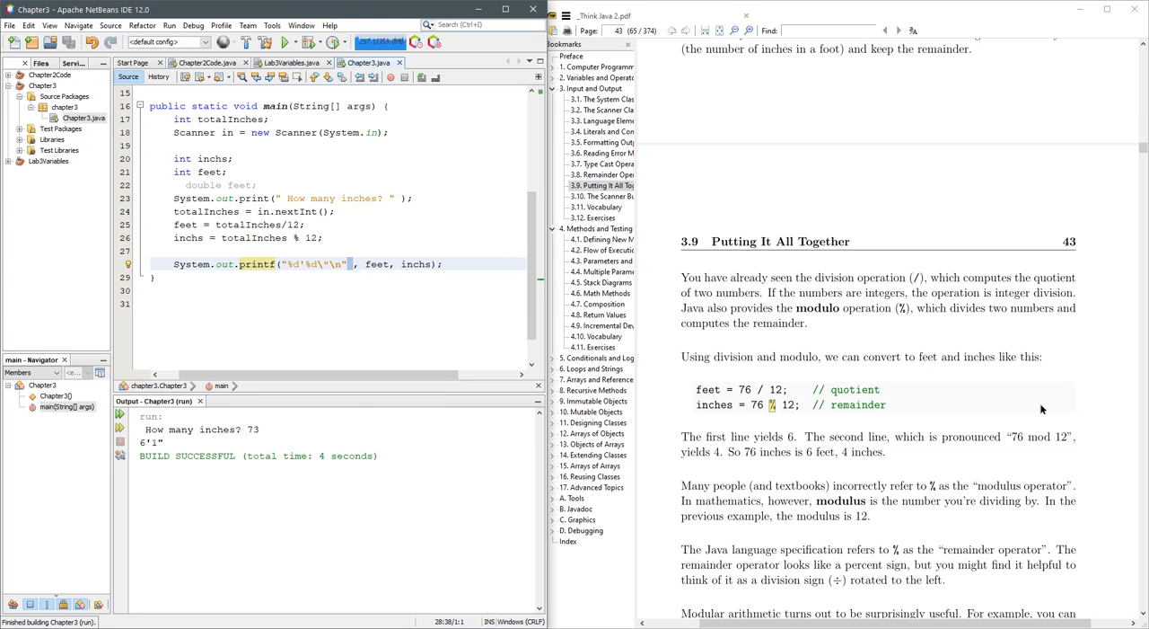
Scroll the PDF to section 3.10, The Scanner Bug, highlighting \n in Figure 3.4.
{"action": "scroll", "scroll_direction": "down", "scroll_amount": 3}
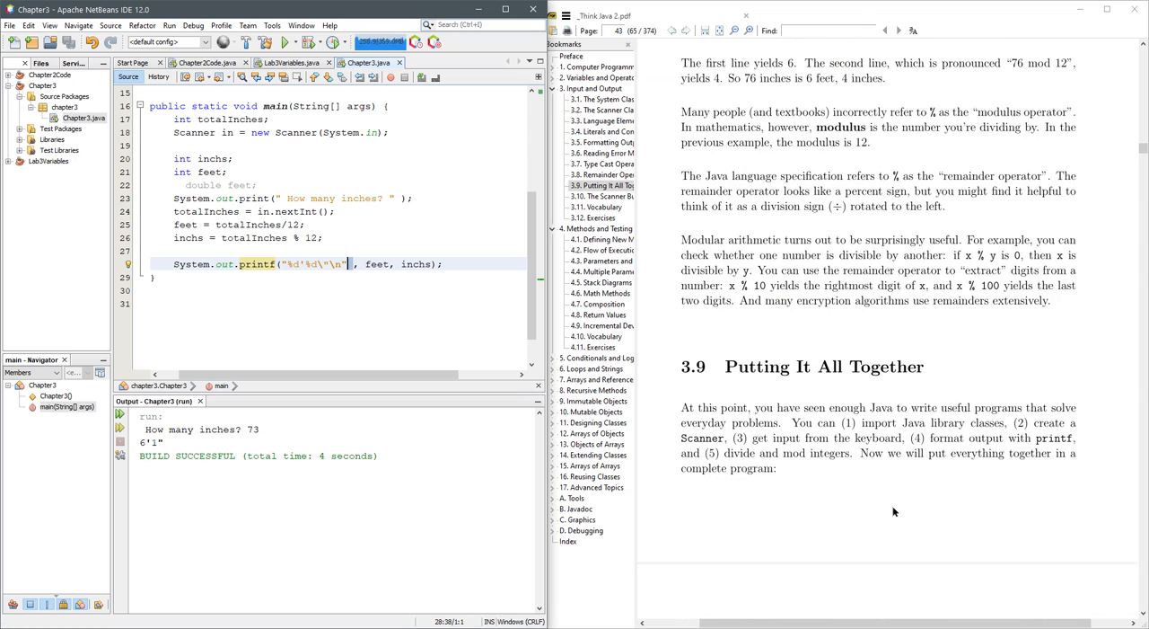
{"action": "left_click", "coordinate": [897, 29]}
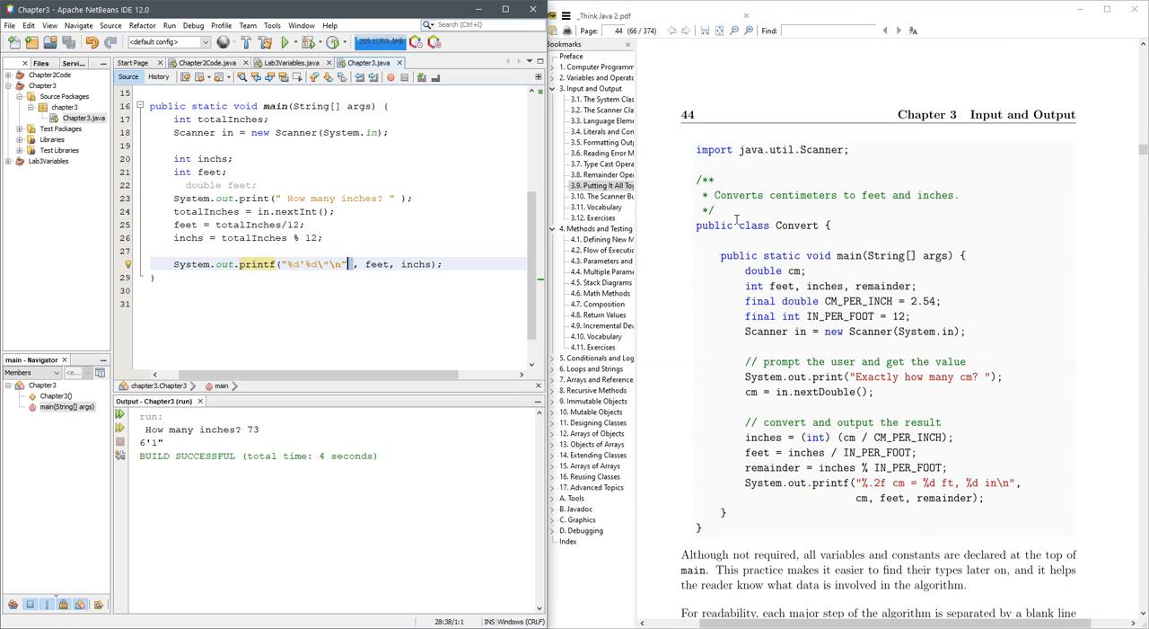
{"action": "scroll", "scroll_direction": "down", "scroll_amount": 3}
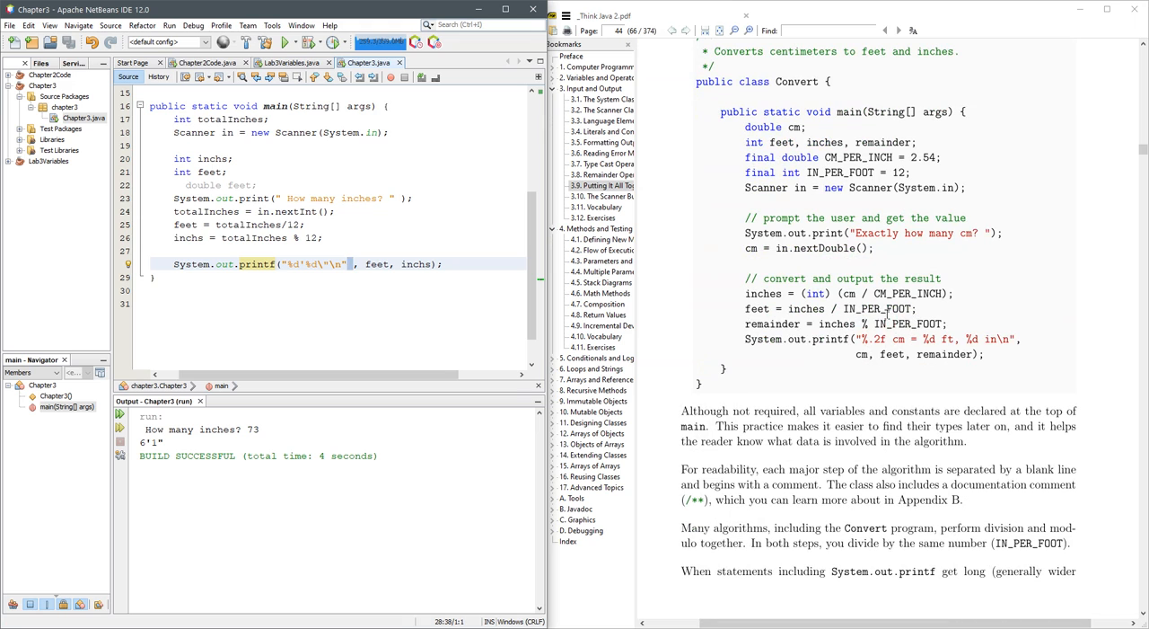
{"action": "scroll", "scroll_direction": "down", "scroll_amount": 3}
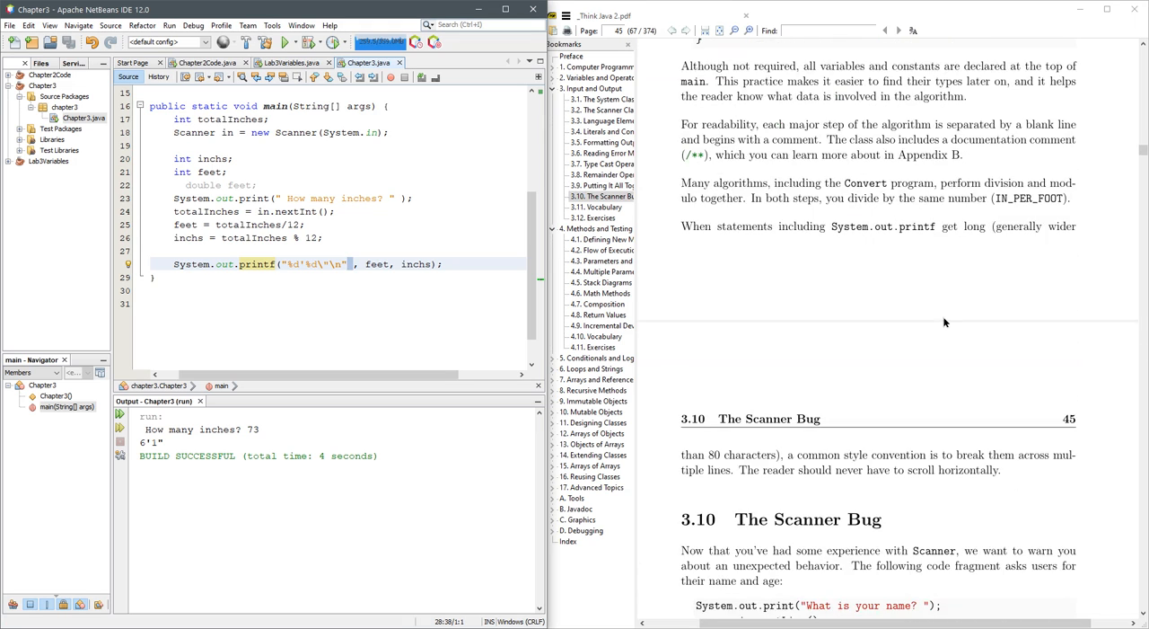
{"action": "scroll", "scroll_direction": "down", "scroll_amount": 3}
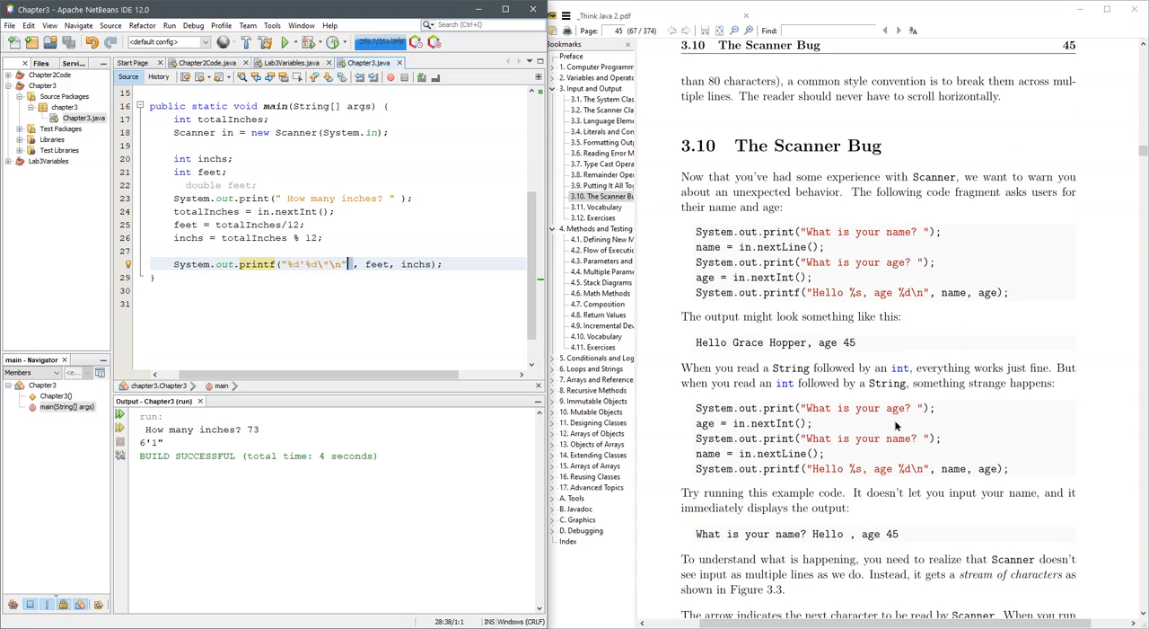
{"action": "scroll", "scroll_direction": "down", "scroll_amount": 3}
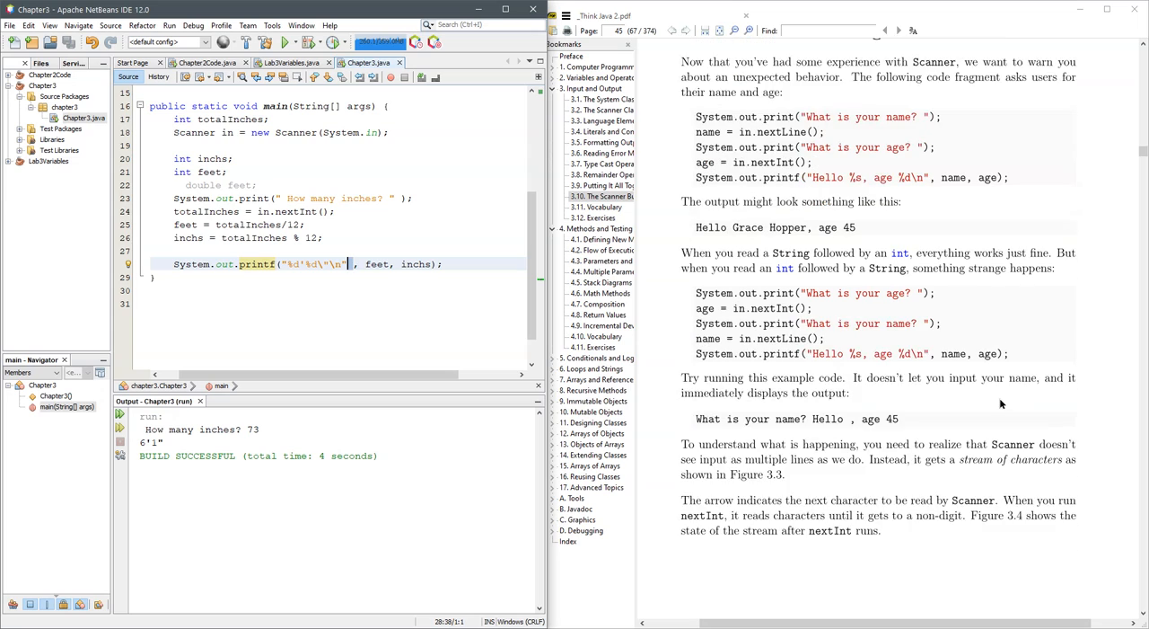
{"action": "scroll", "scroll_direction": "down", "scroll_amount": 3}
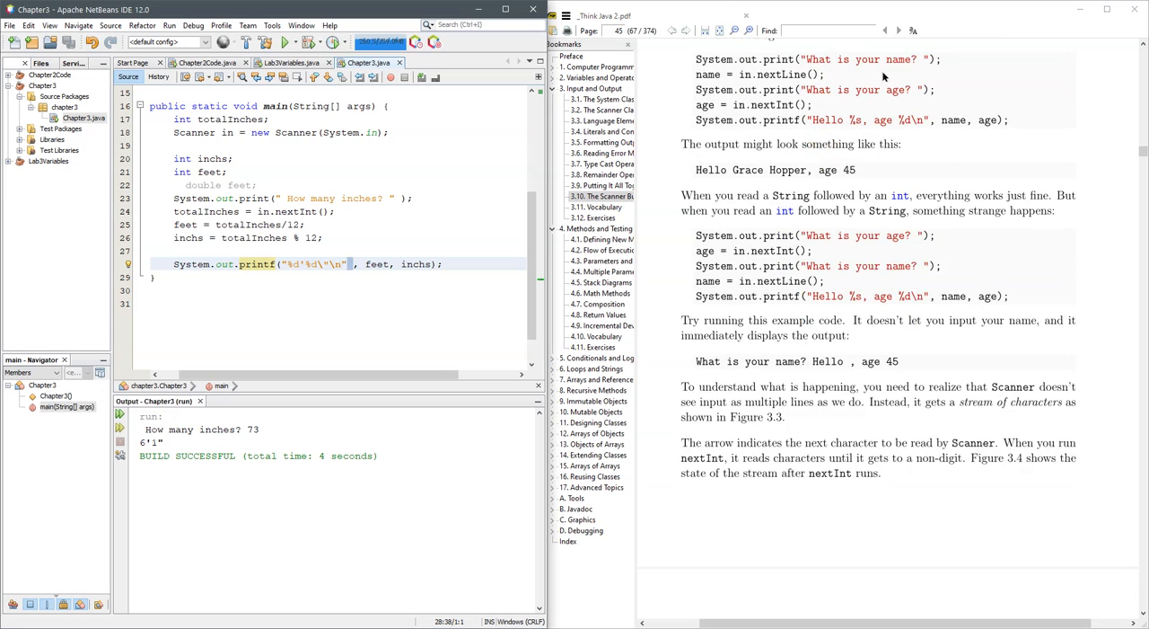
{"action": "mouse_move", "coordinate": [735, 335]}
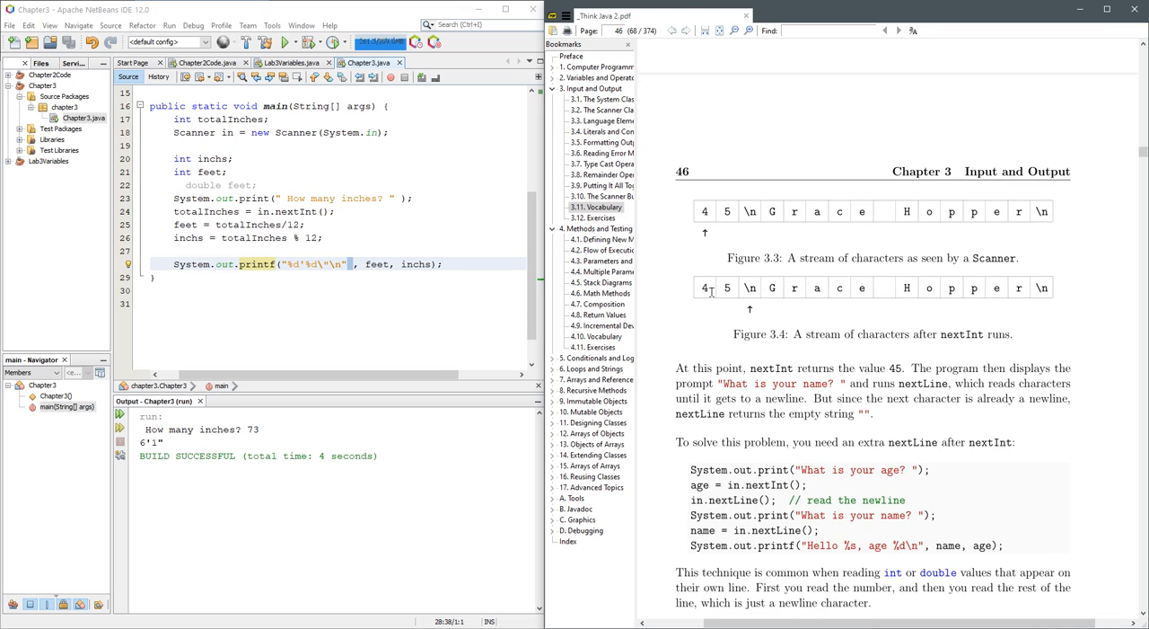
{"action": "double_click", "coordinate": [750, 287]}
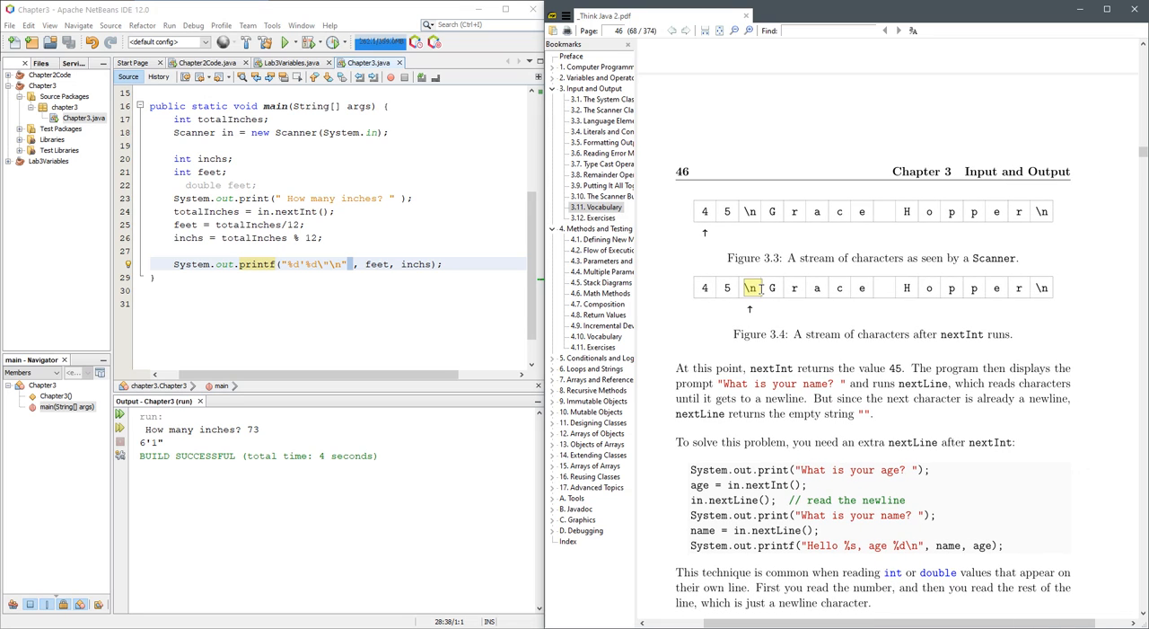
{"action": "mouse_move", "coordinate": [809, 374]}
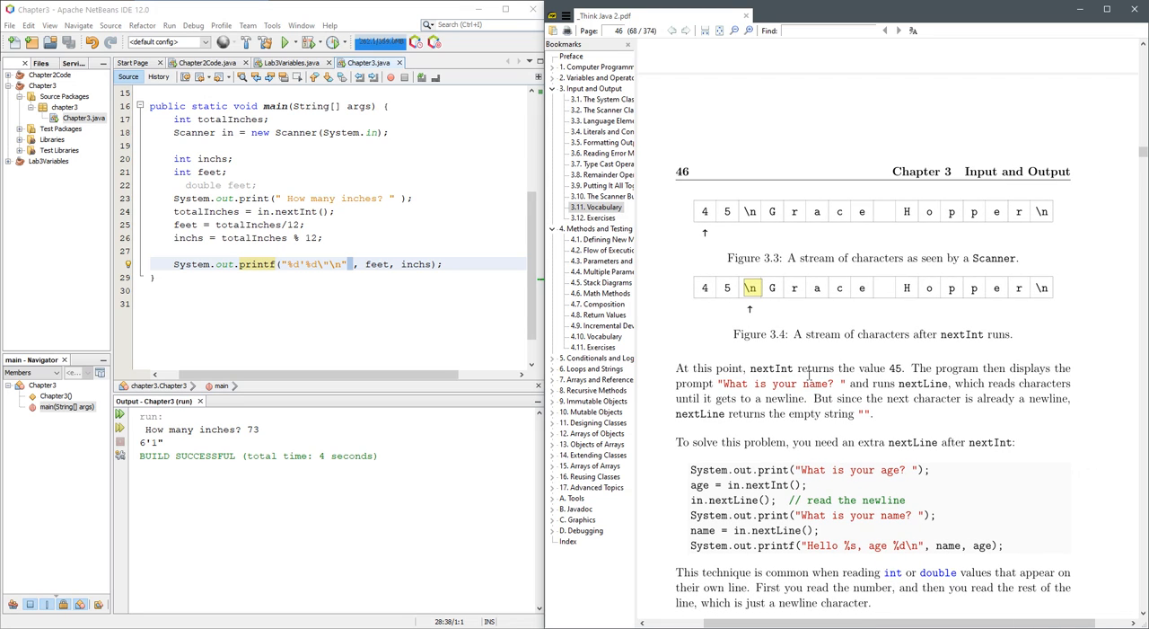
{"action": "mouse_move", "coordinate": [806, 374]}
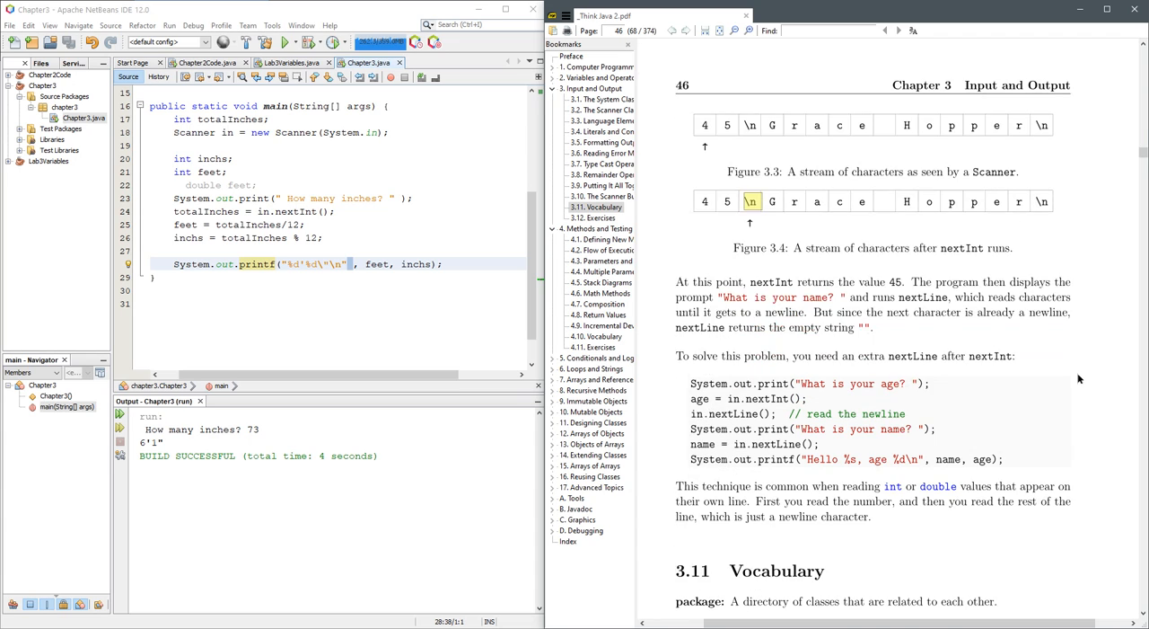
{"action": "scroll", "scroll_direction": "down", "scroll_amount": 3}
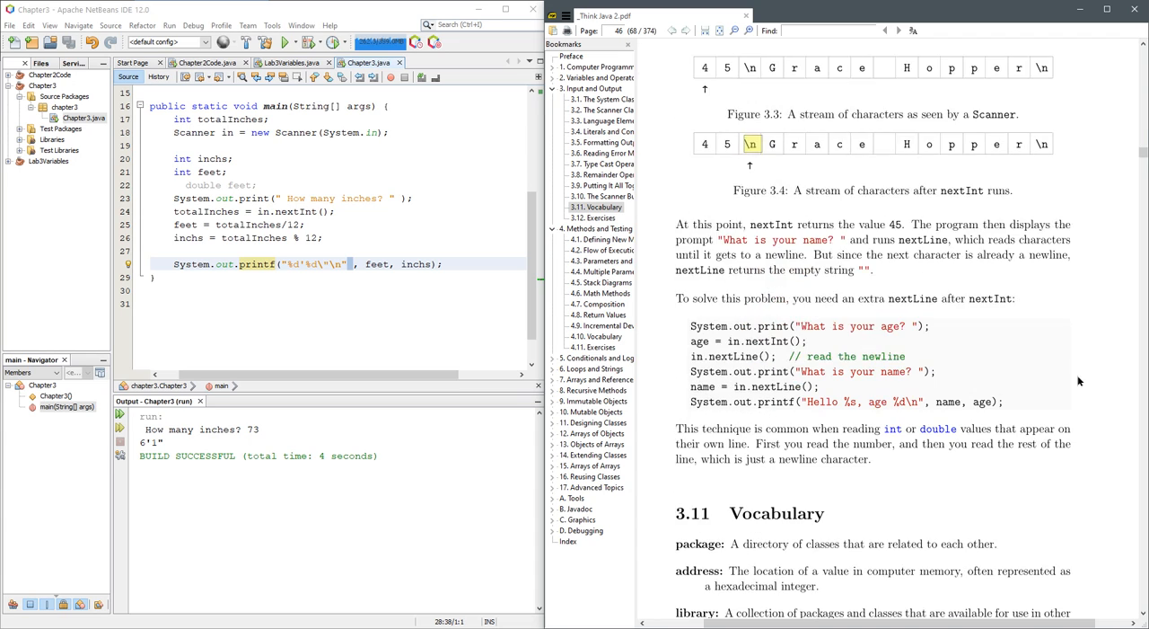
{"action": "mouse_move", "coordinate": [1081, 364]}
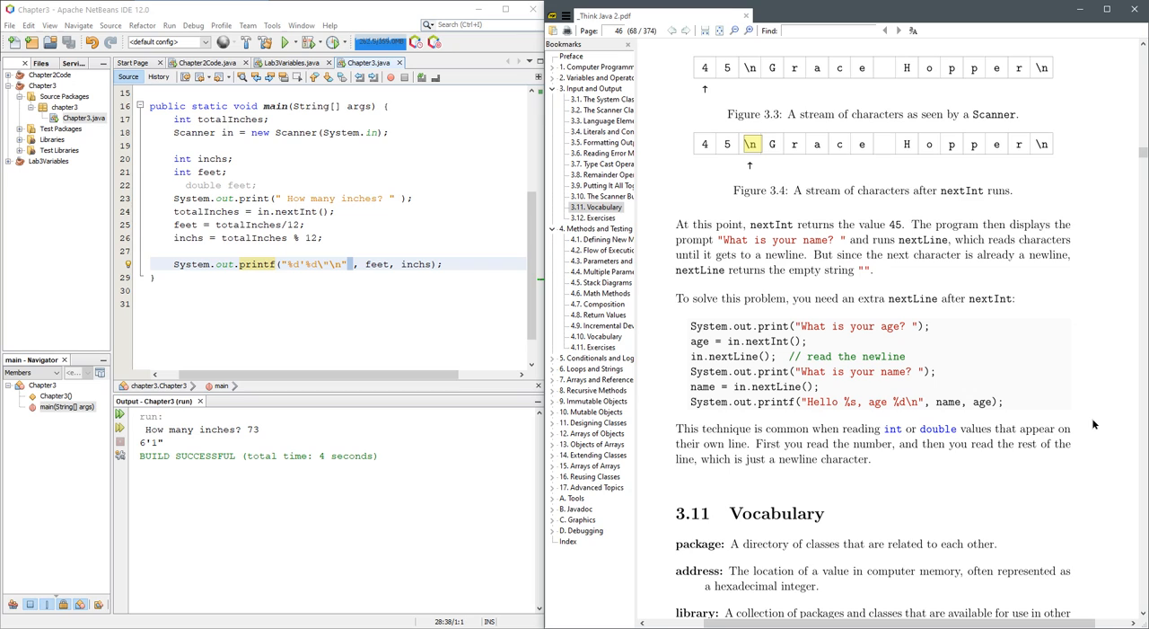
{"action": "mouse_move", "coordinate": [1094, 432]}
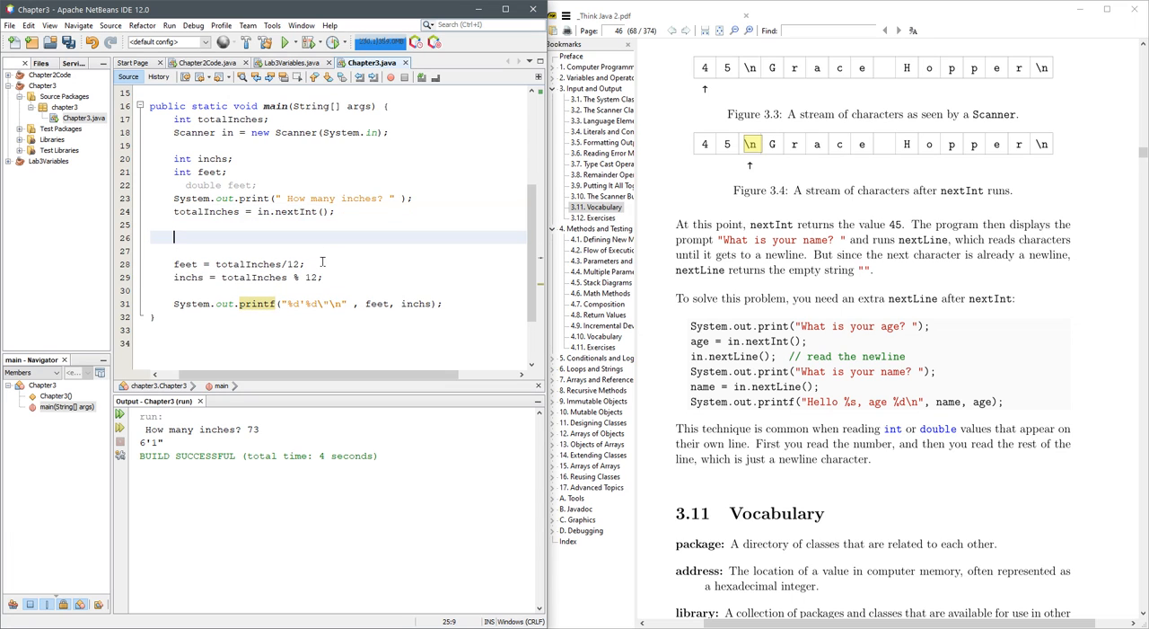
Type in.next after the nextInt read to browse Scanner next-method completions.
{"action": "type", "text": "in."}
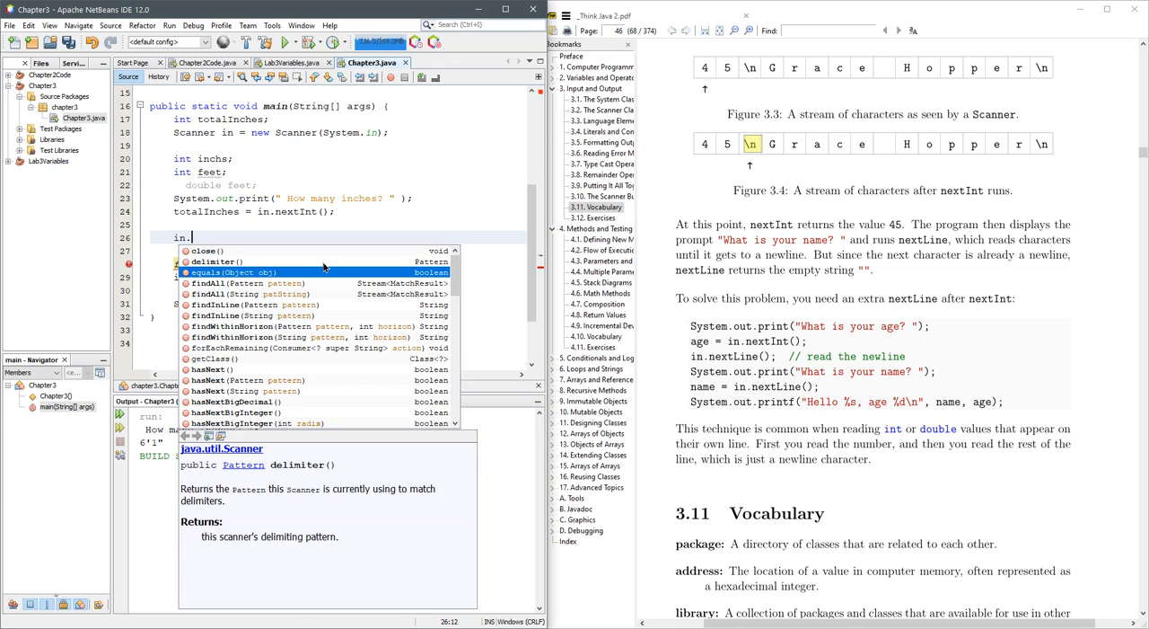
{"action": "type", "text": "next"}
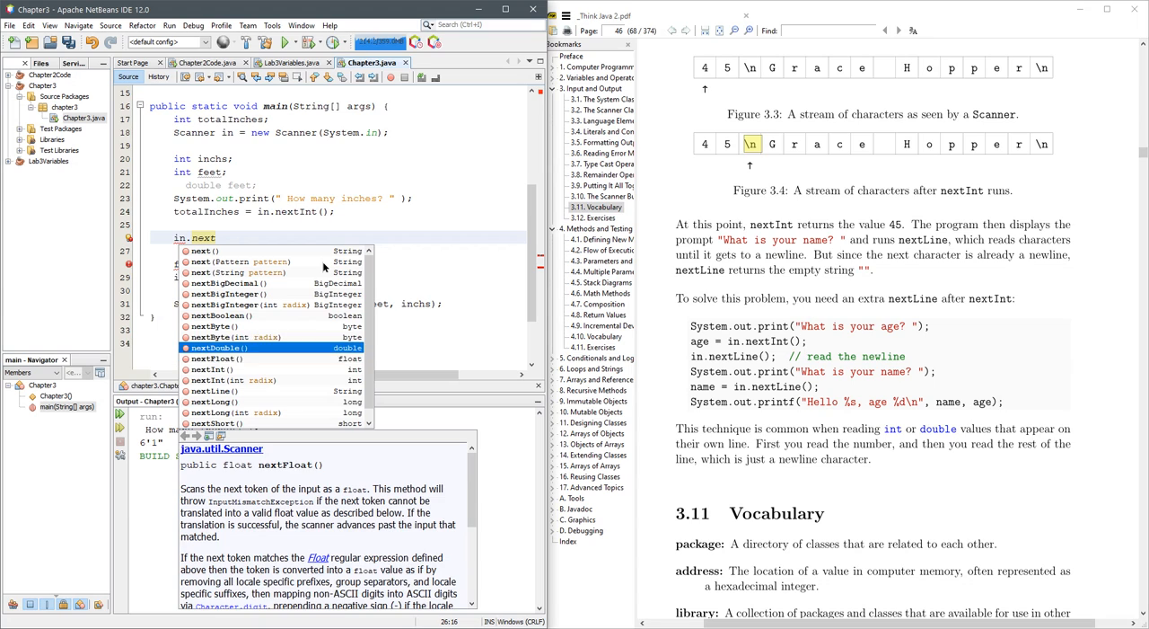
{"action": "left_click", "coordinate": [213, 390]}
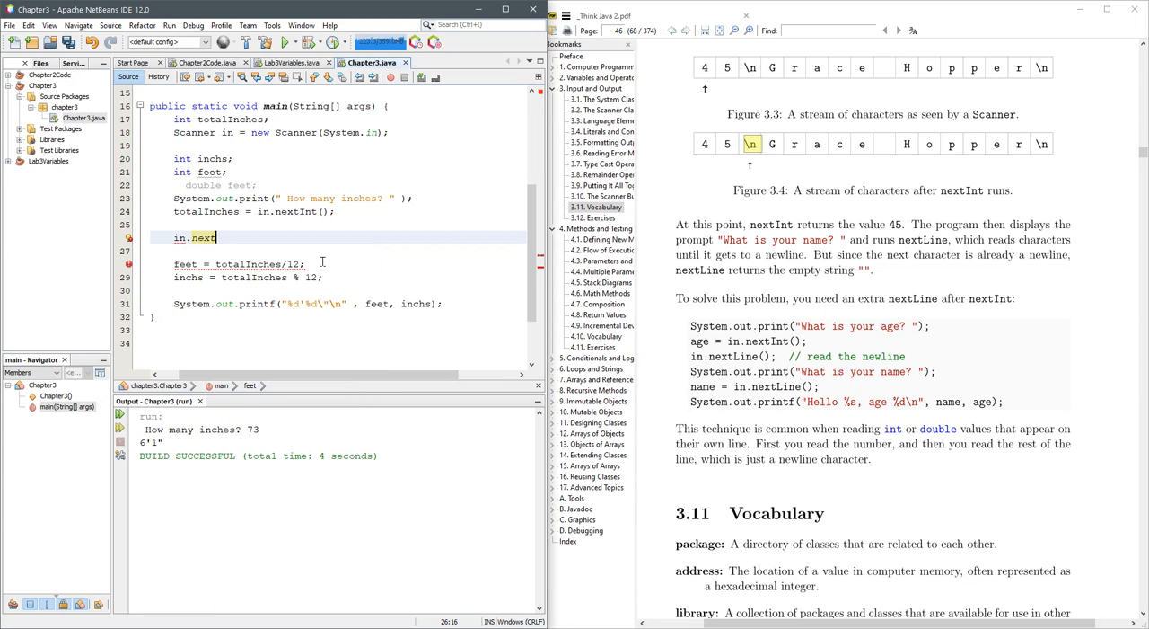
{"action": "key", "text": "BackSpace"}
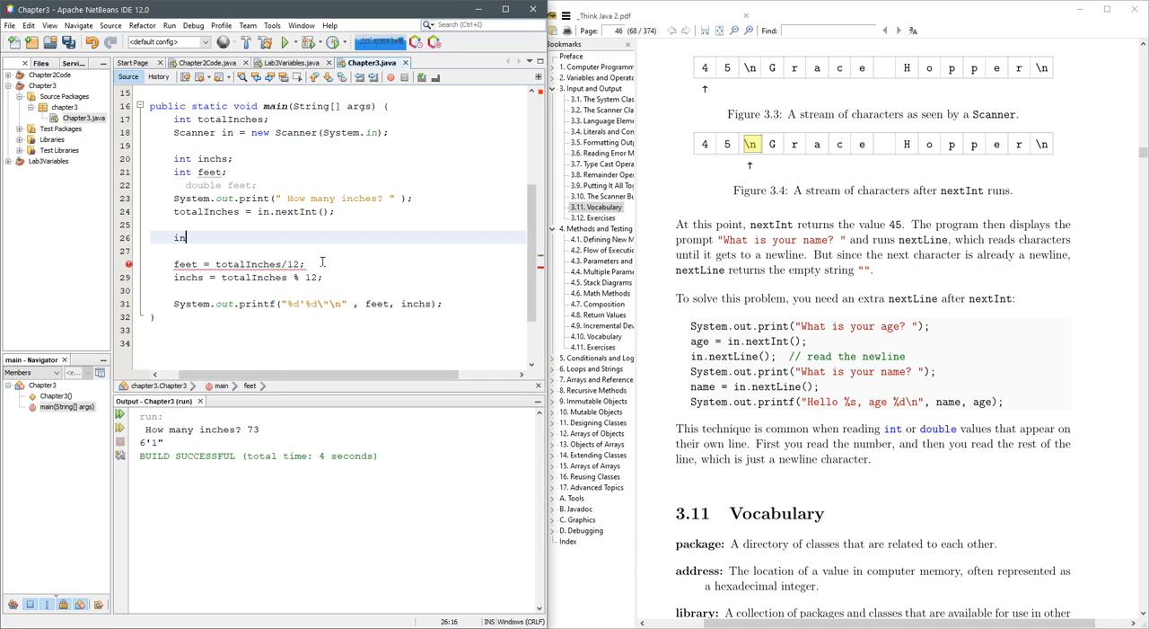
{"action": "double_click", "coordinate": [178, 237]}
{"action": "type", "text": "."}
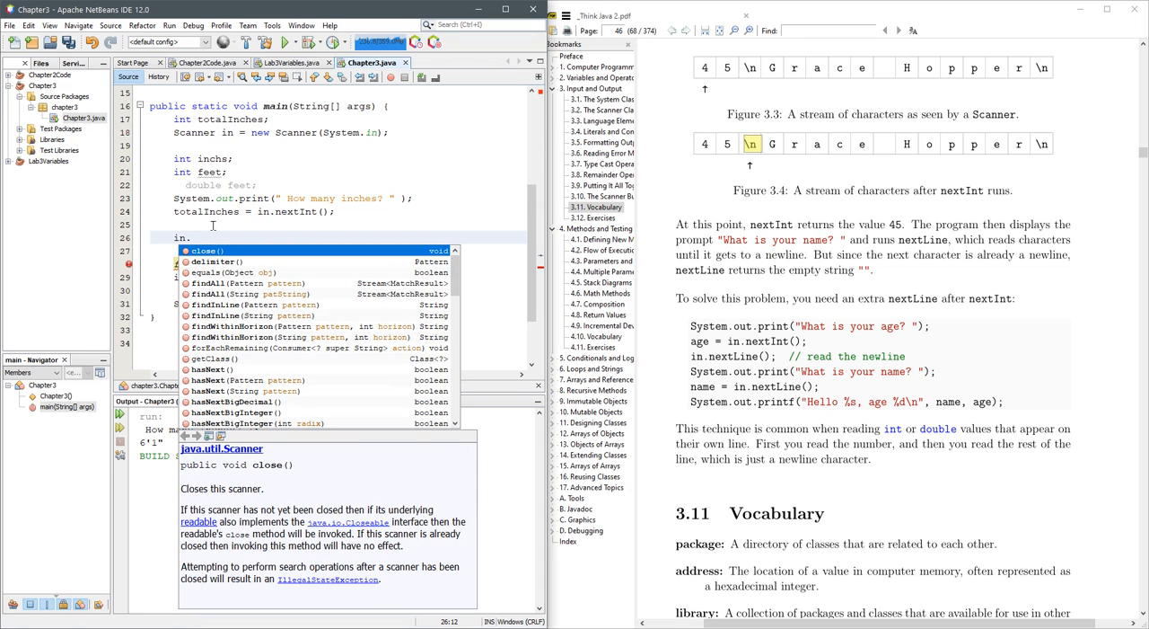
{"action": "type", "text": "next"}
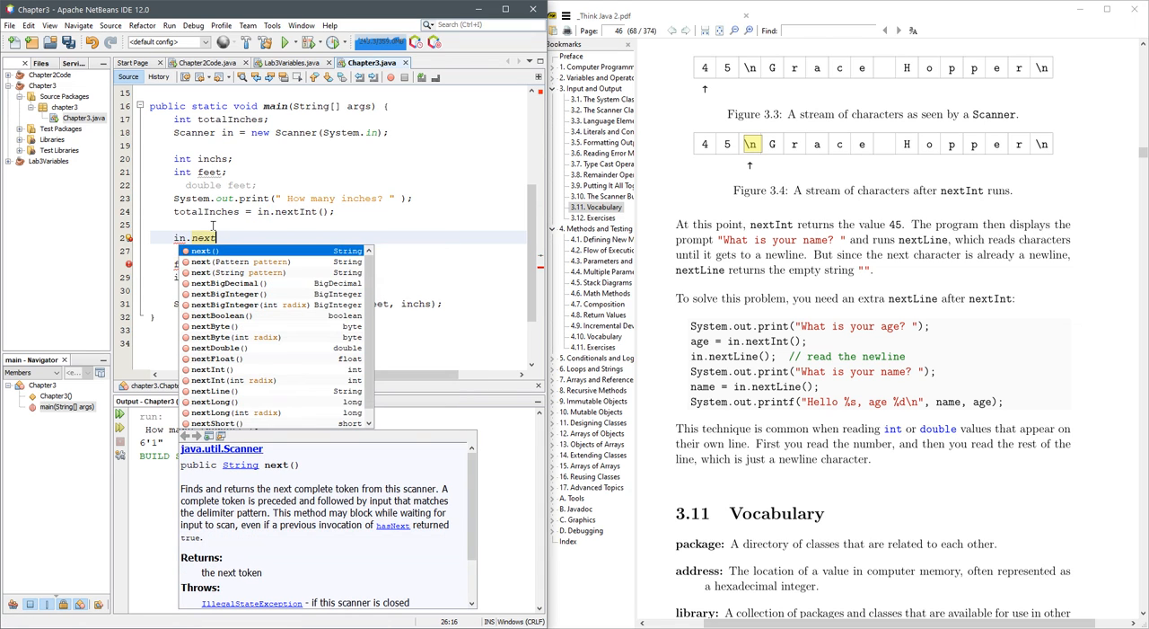